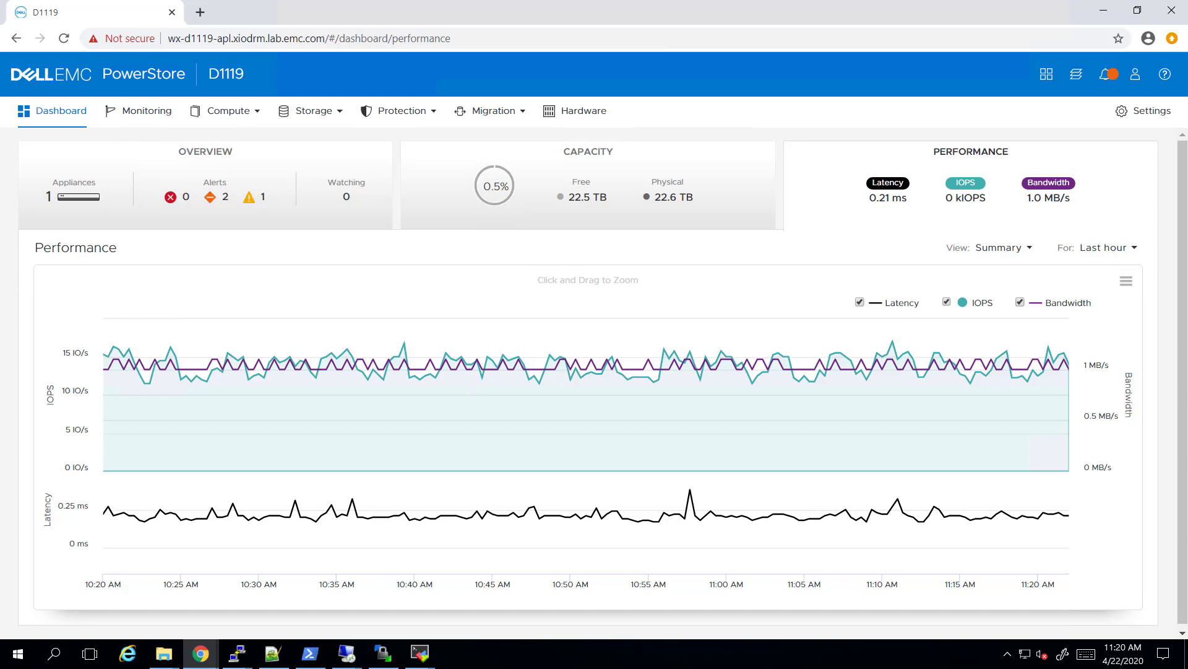
mouse_move(304, 313)
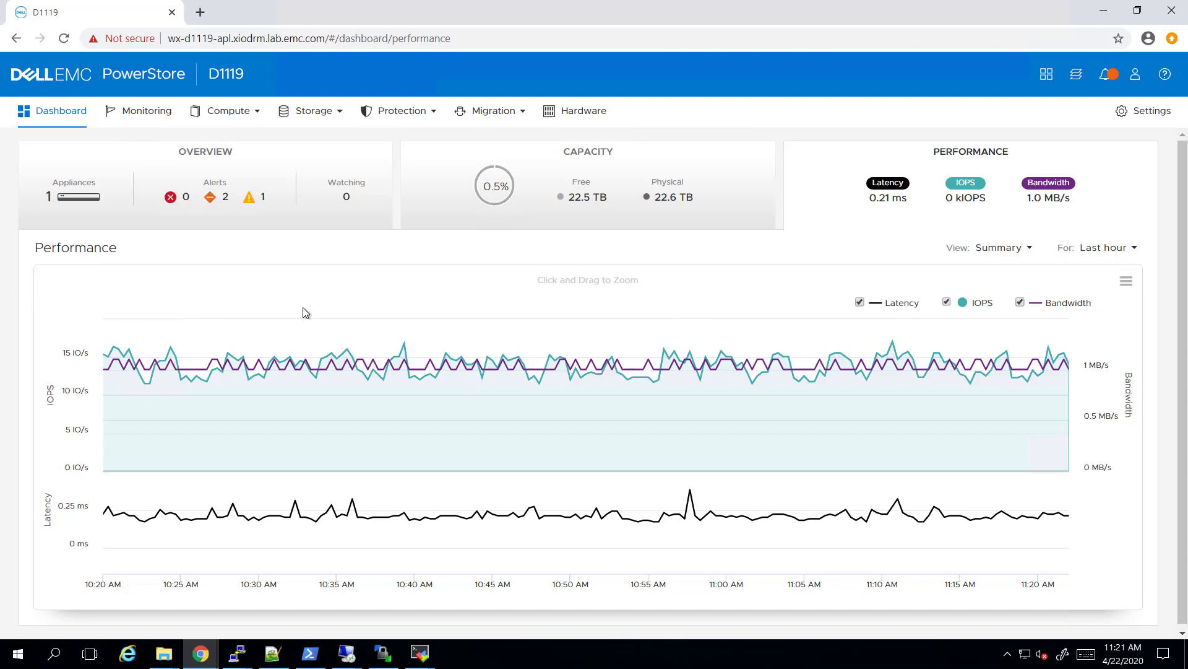
mouse_move(318, 113)
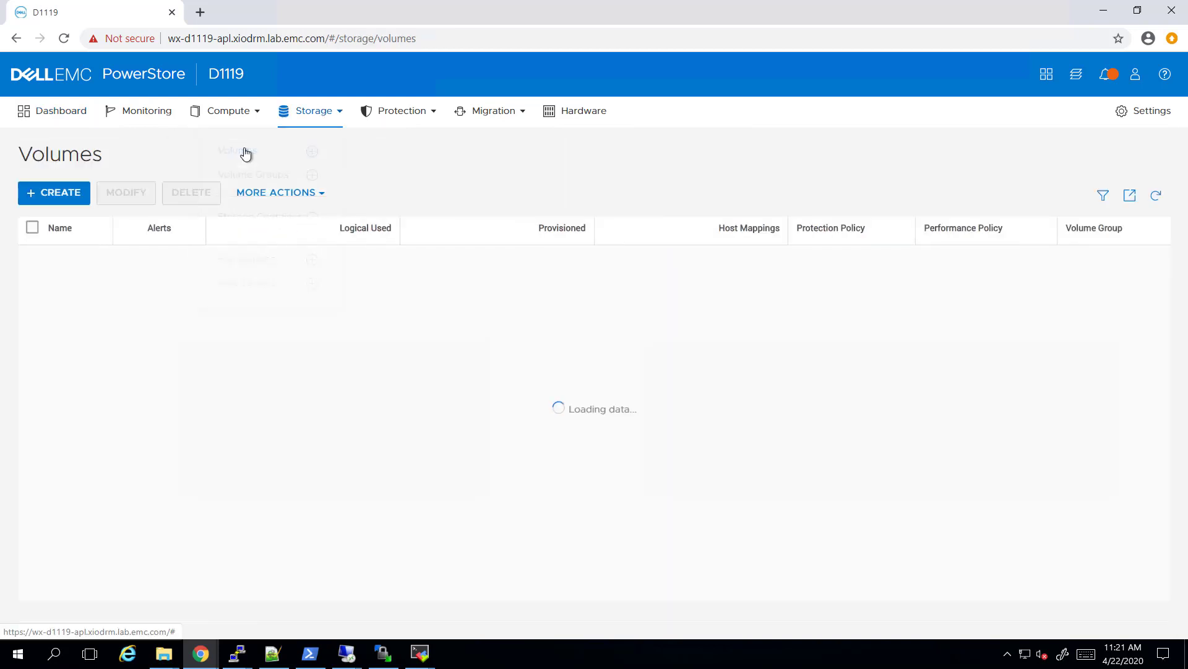
Go to Compute > Hosts & Host Groups, which lists no hosts yet.
click(226, 110)
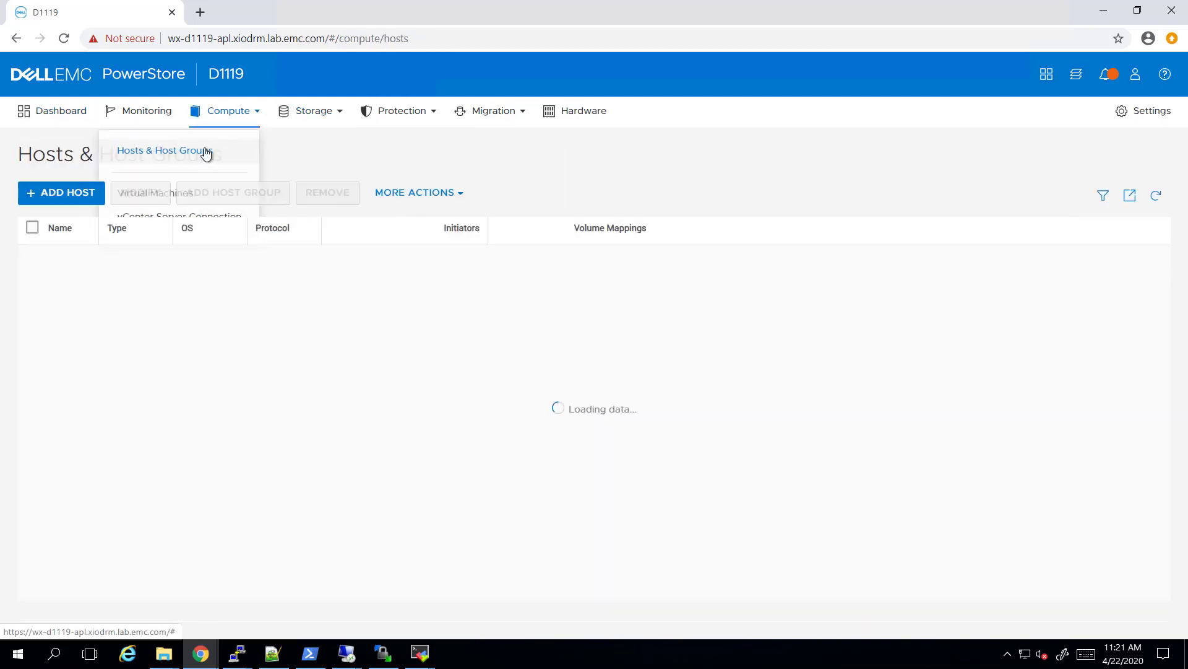
click(160, 150)
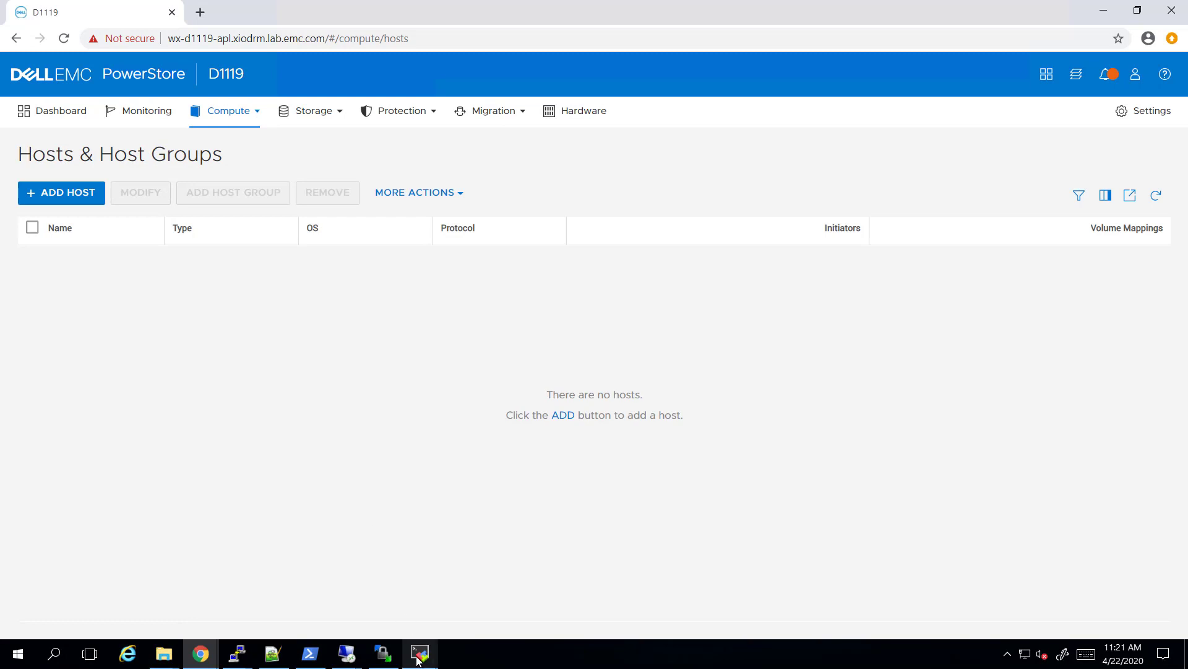
Run kubectl get nodes in the k8s-01 session to confirm three Ready nodes.
click(420, 652)
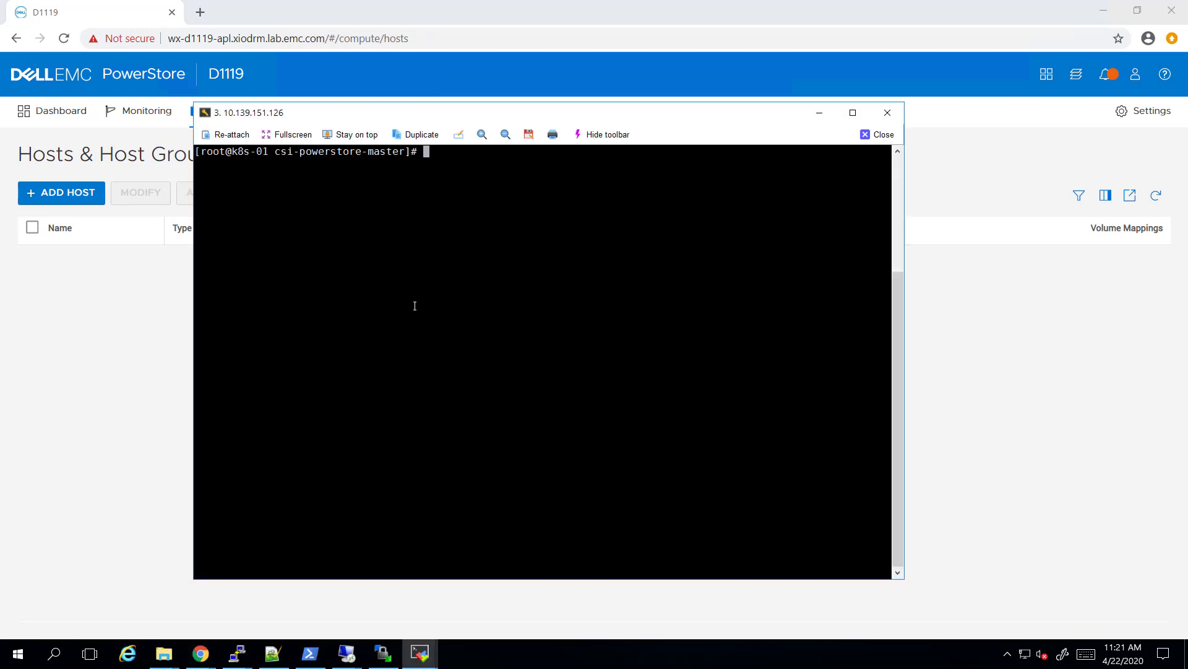
text(kubectl g)
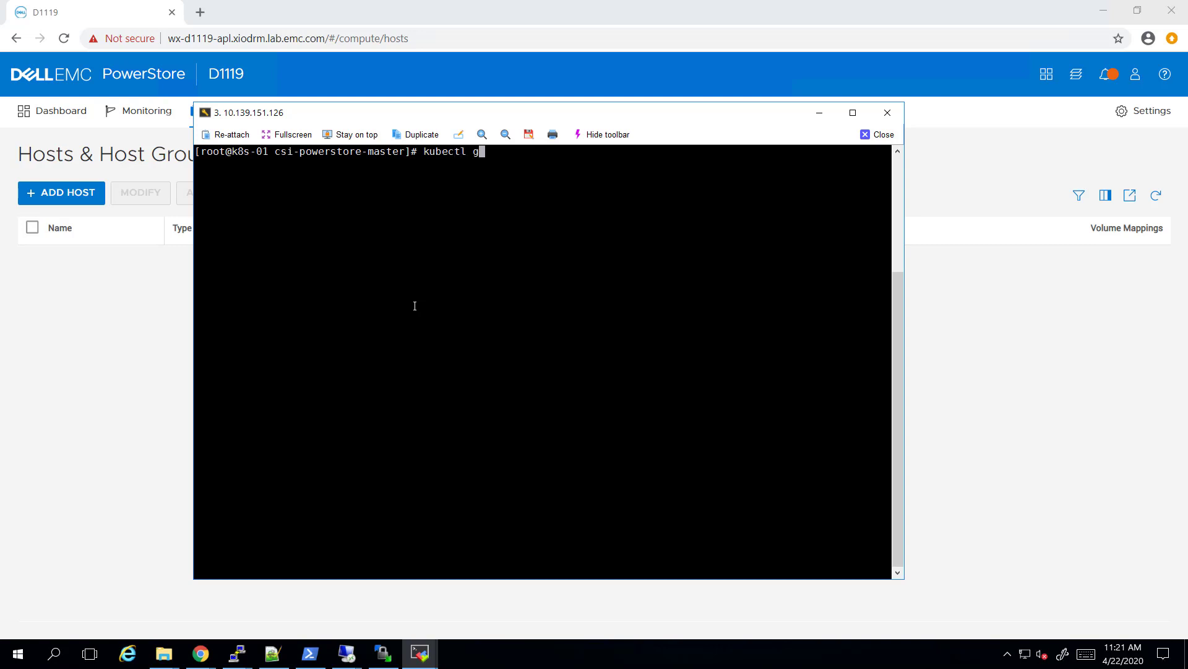
text(et nodes)
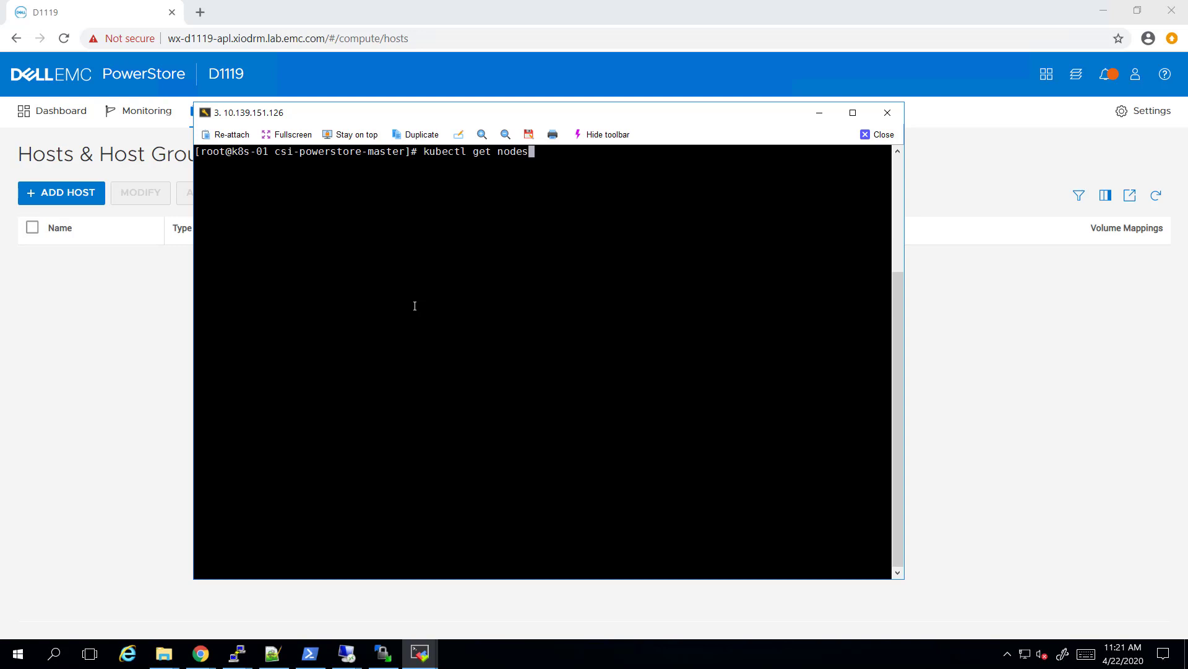
key(Return)
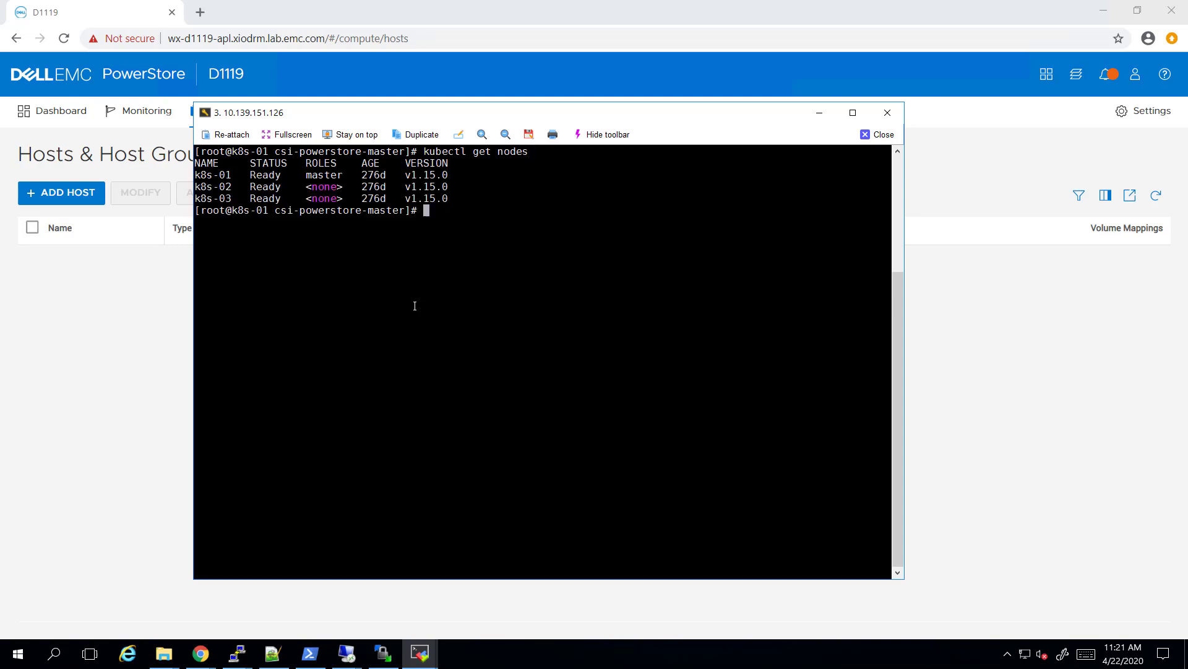
Run kubectl get pod and kubectl get pvc, confirming no pods or volume claims exist.
text(kubectl)
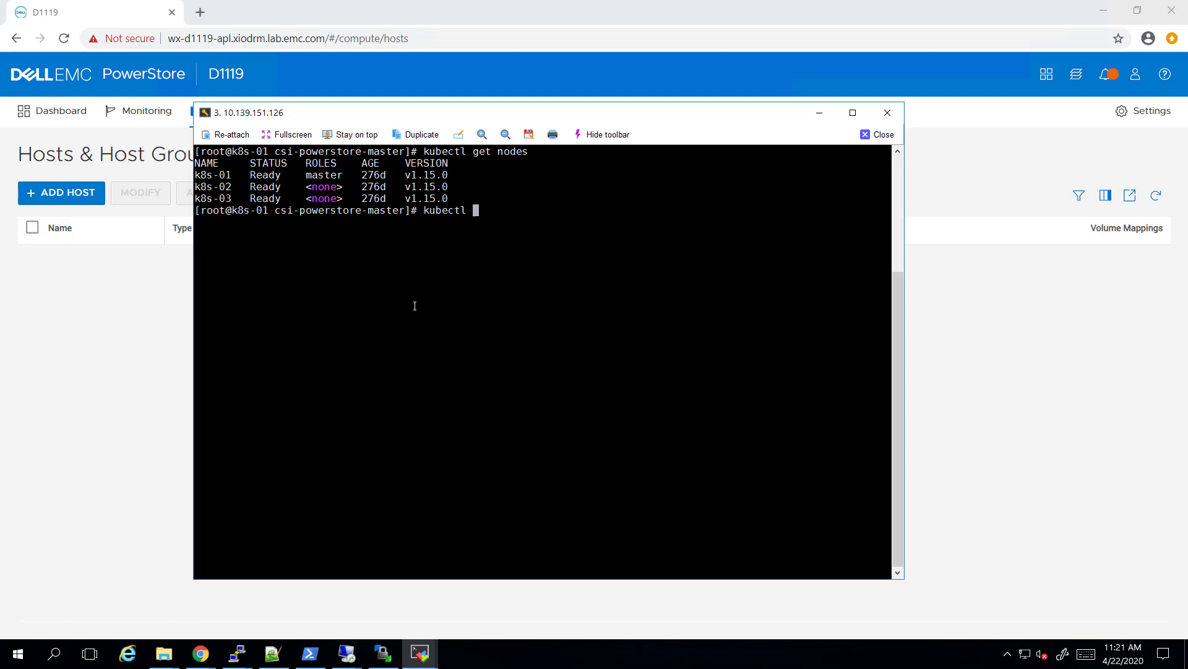
text(get)
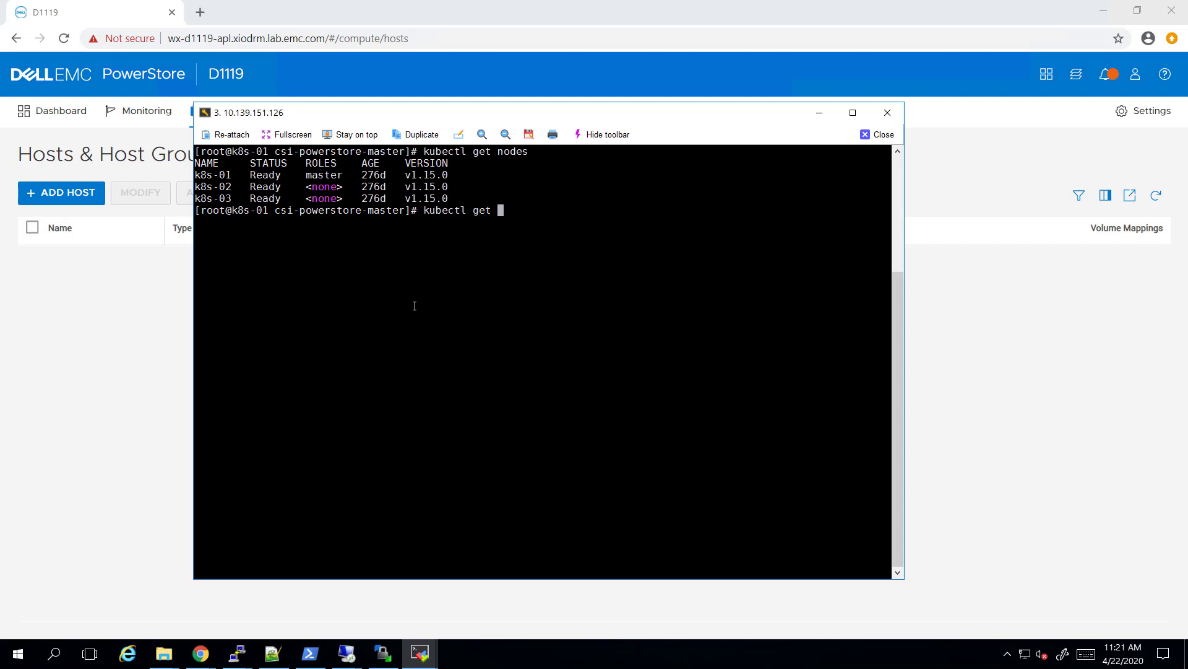
text(pod)
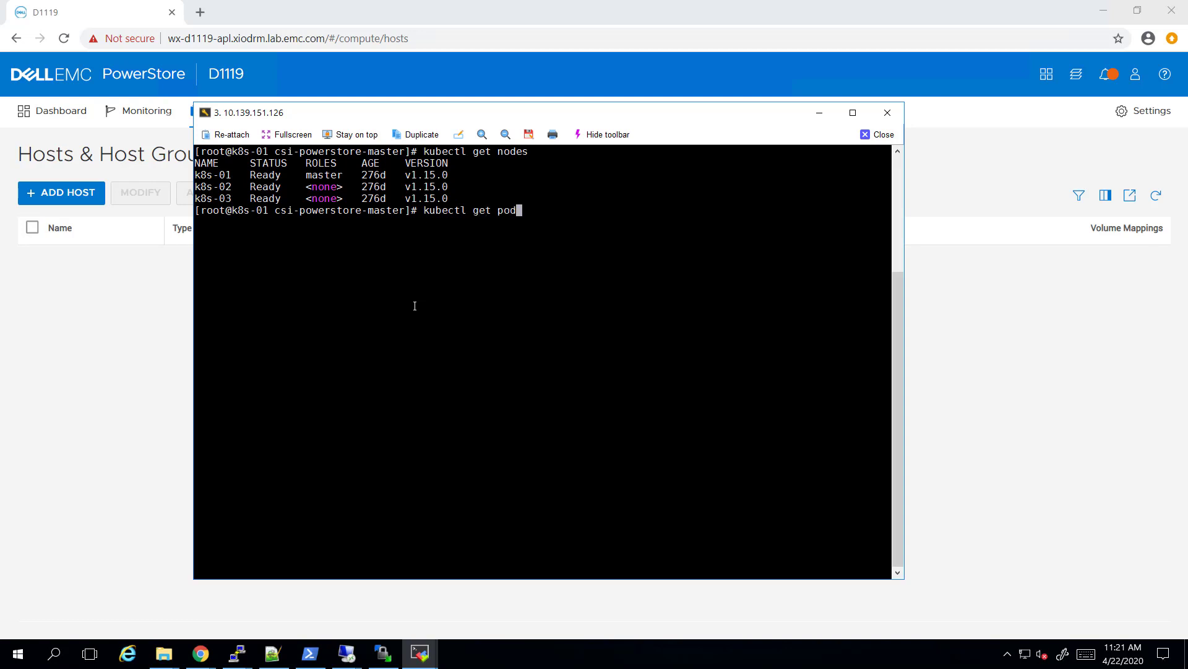
key(Return)
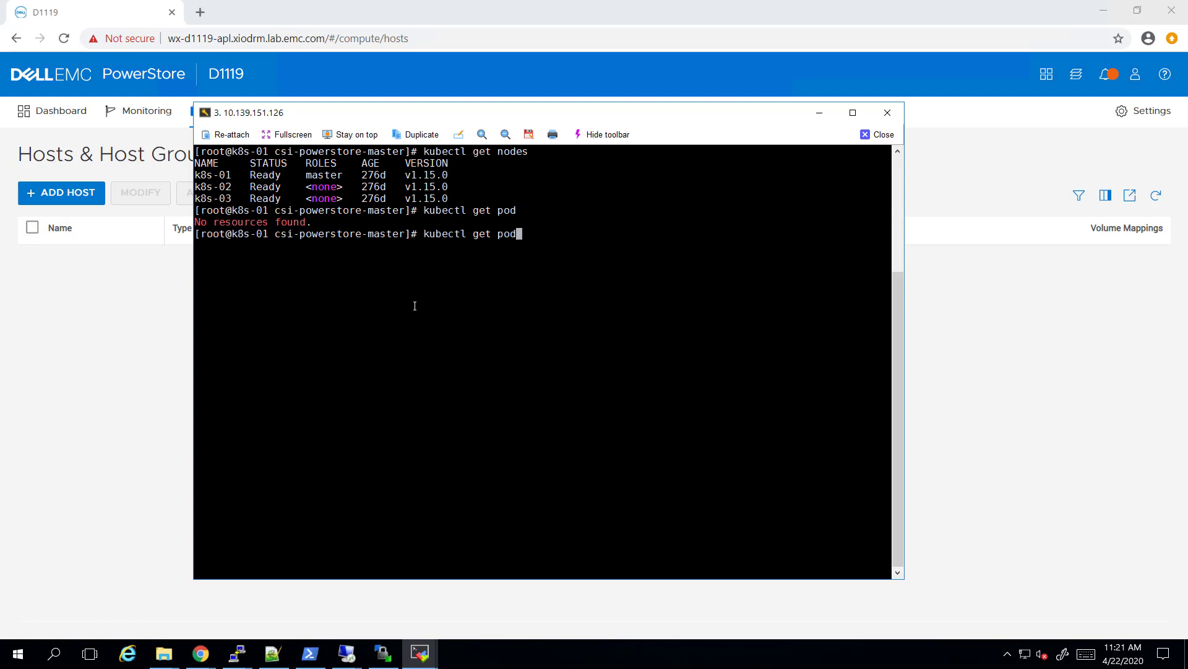
key(Return)
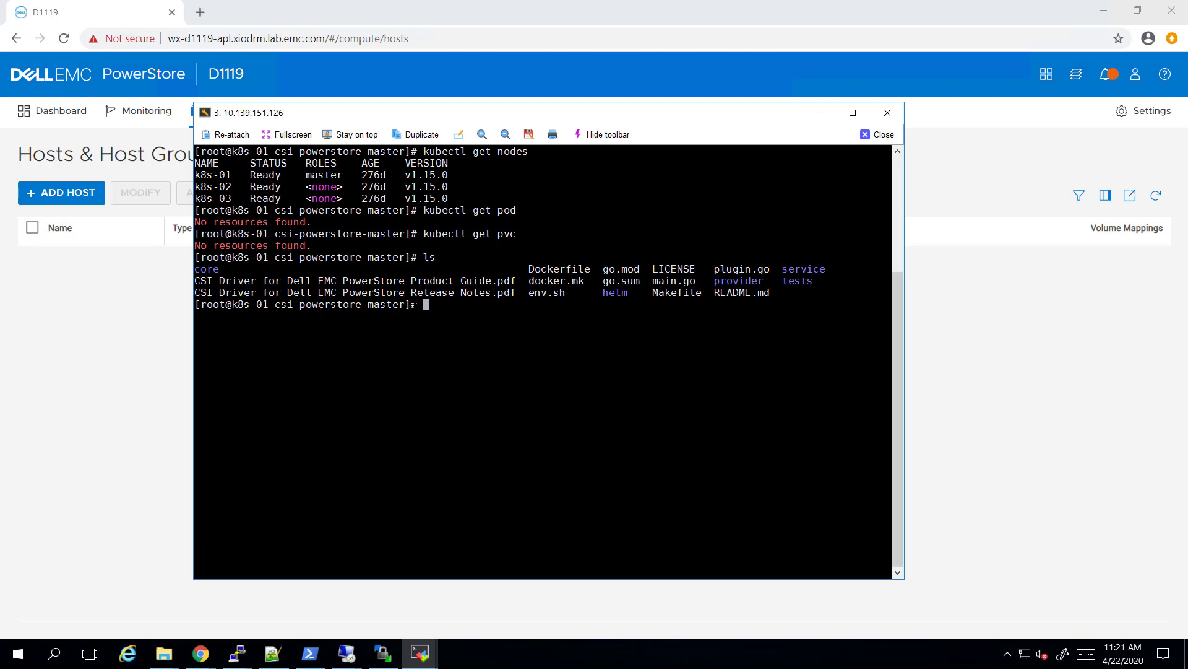
Change into the helm folder and check the Helm version (v3.2.0-rc.1), then start cat myv.
text(cd helm/)
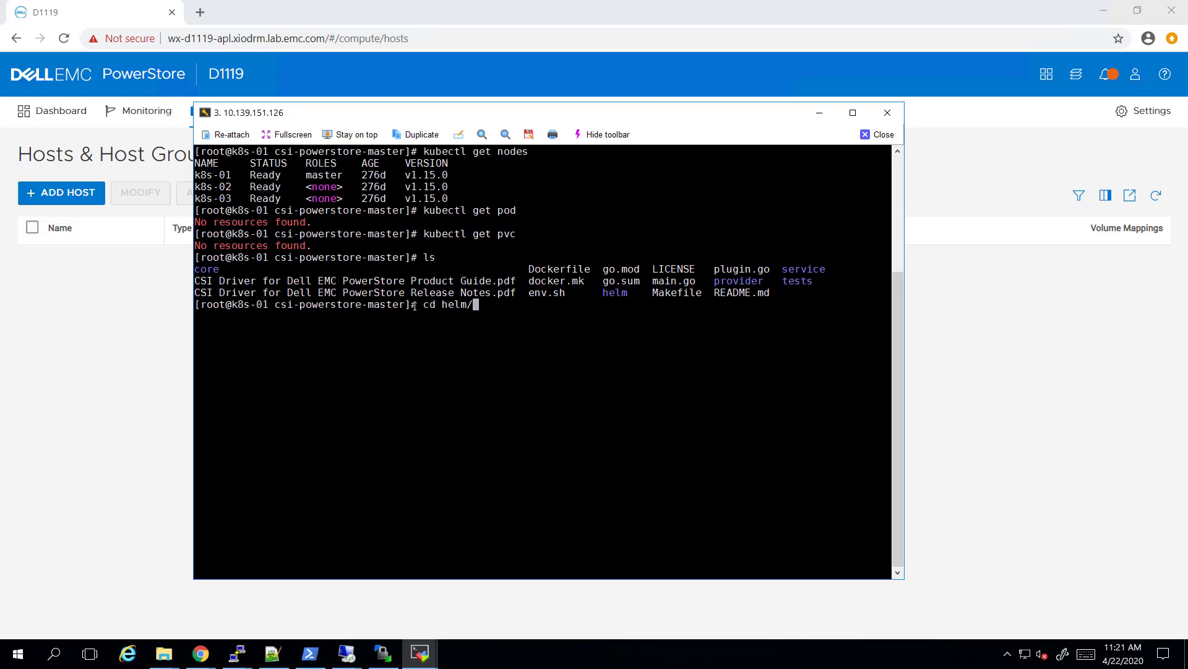
key(Return)
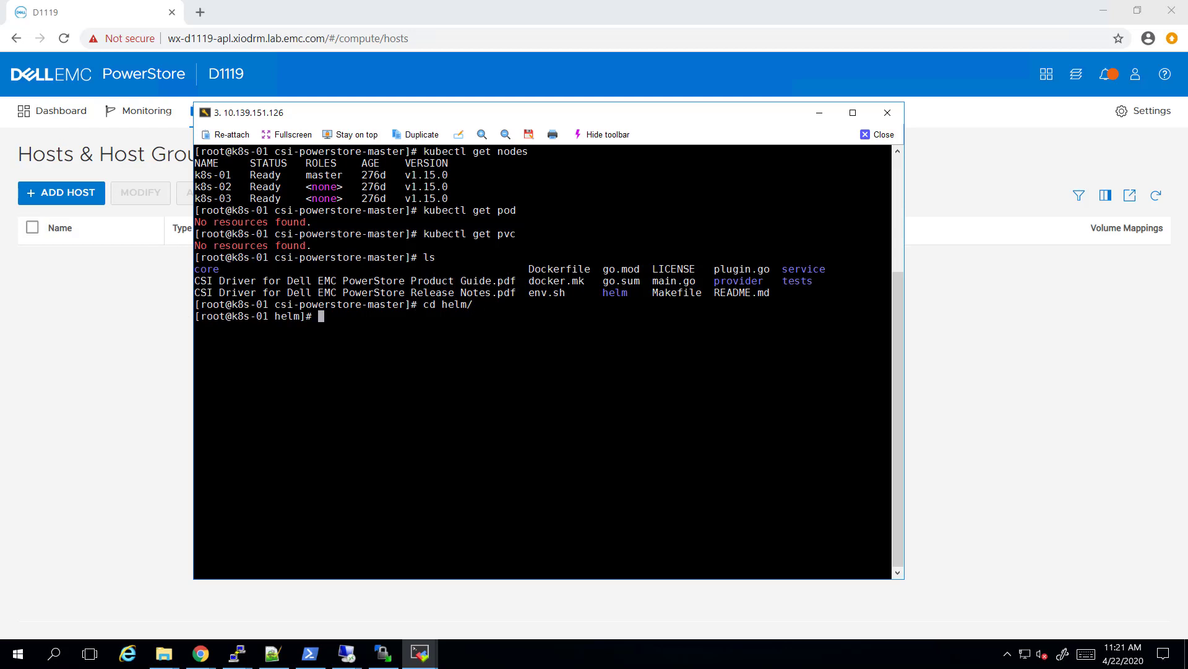
mouse_move(341, 313)
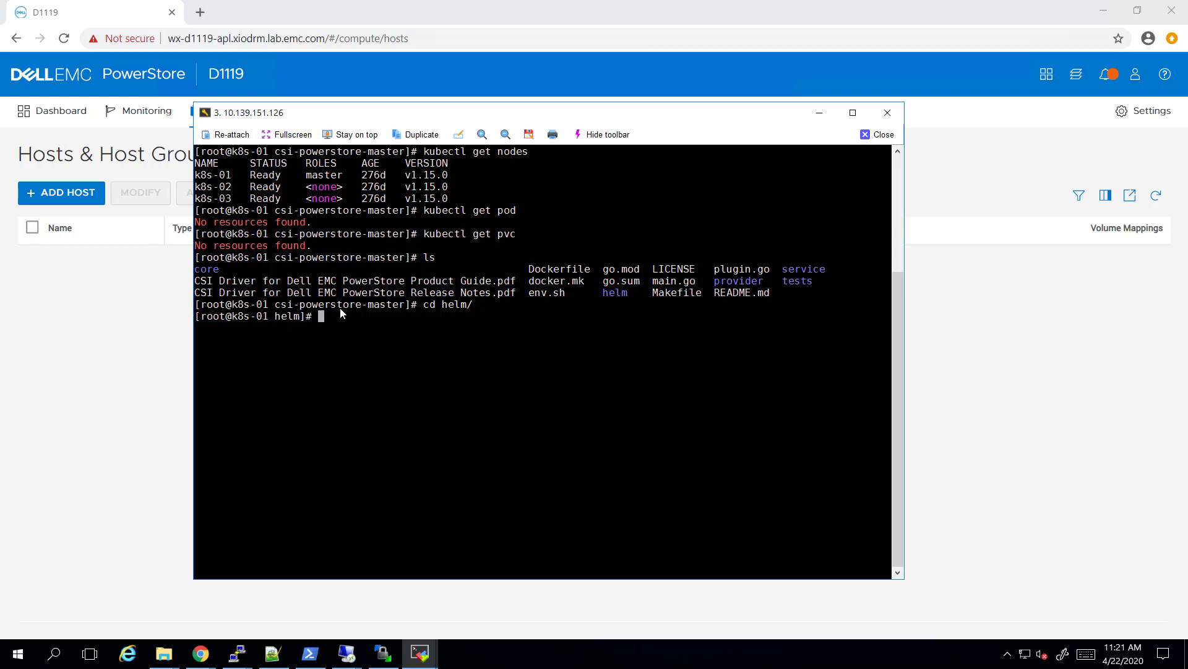
text(helm version)
text(ls)
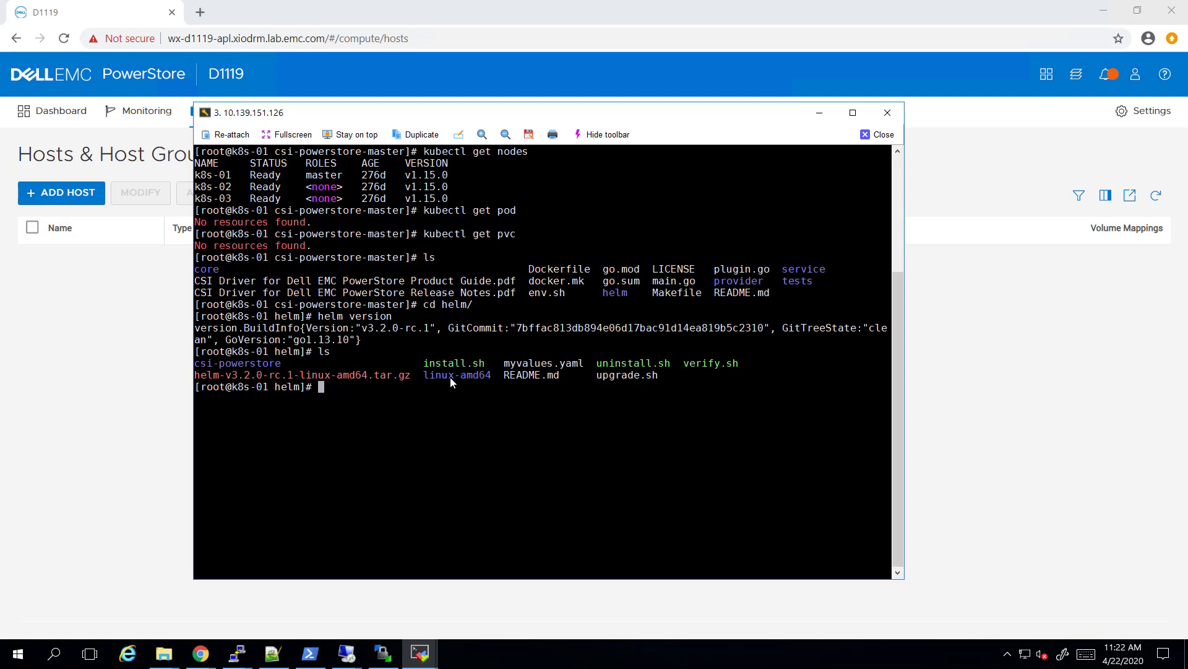
text(cat)
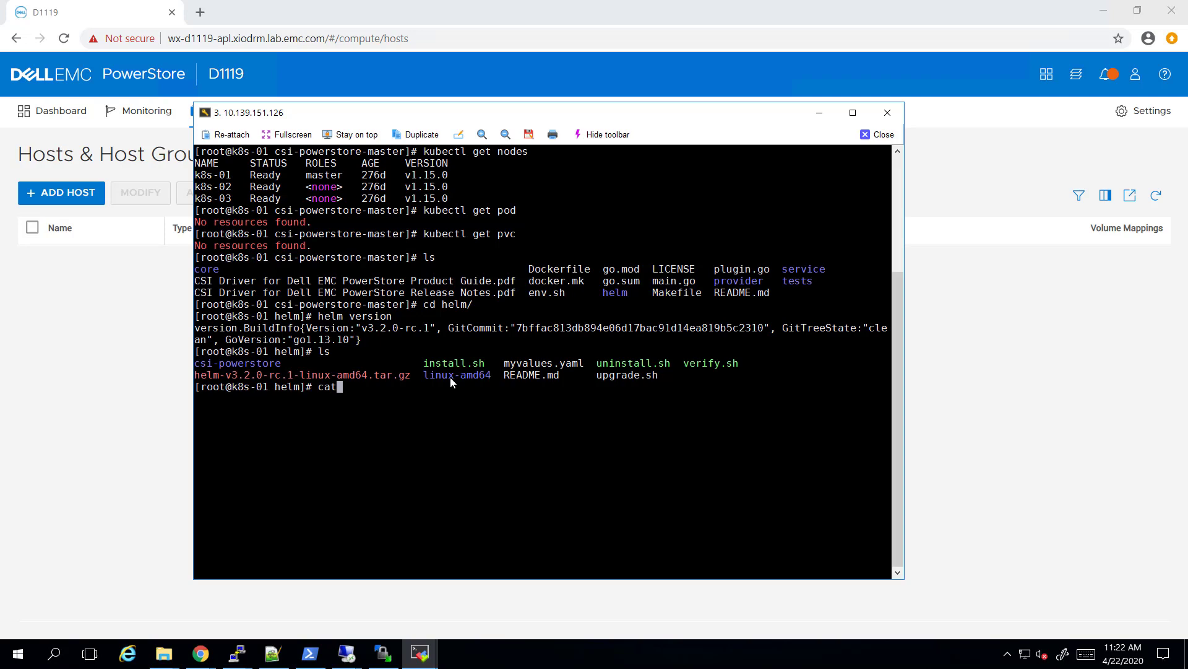
text(myv)
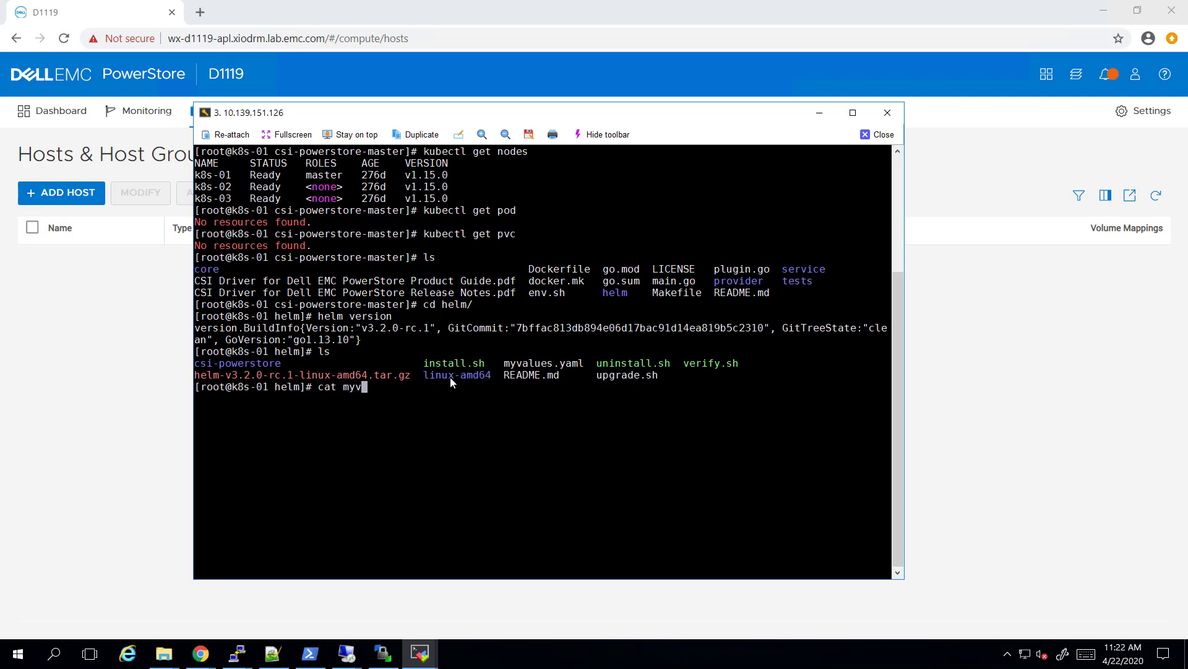
Display myvalues.yaml with the driver name, PowerStore API user and transport protocol settings.
key(Return)
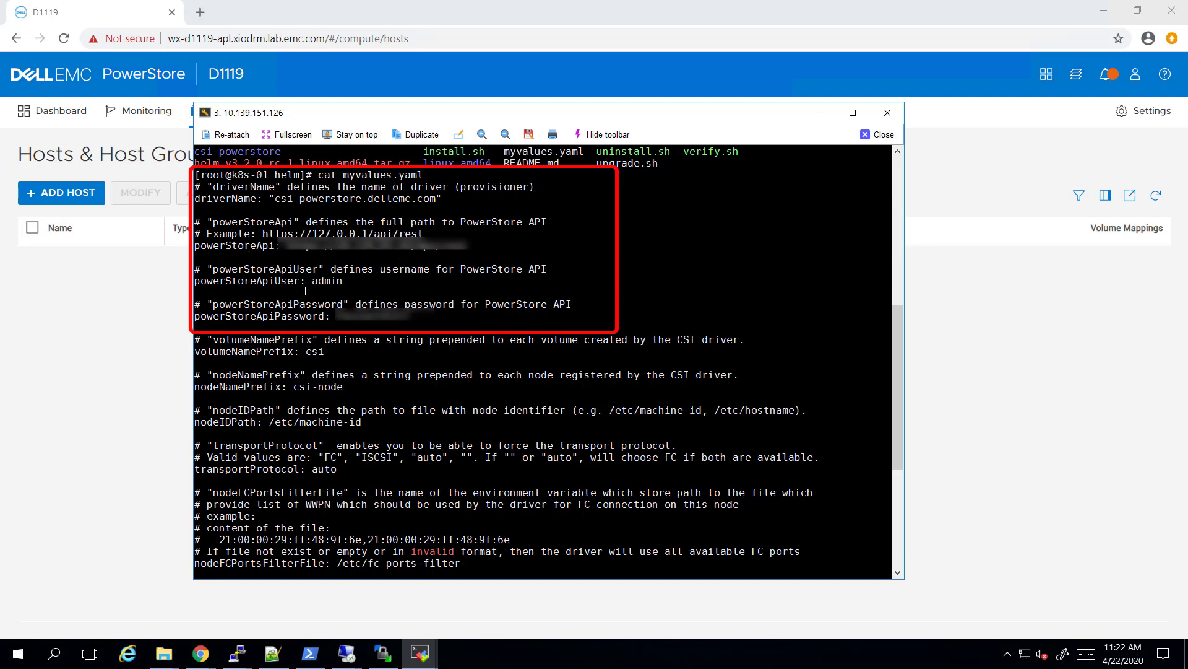
mouse_move(393, 382)
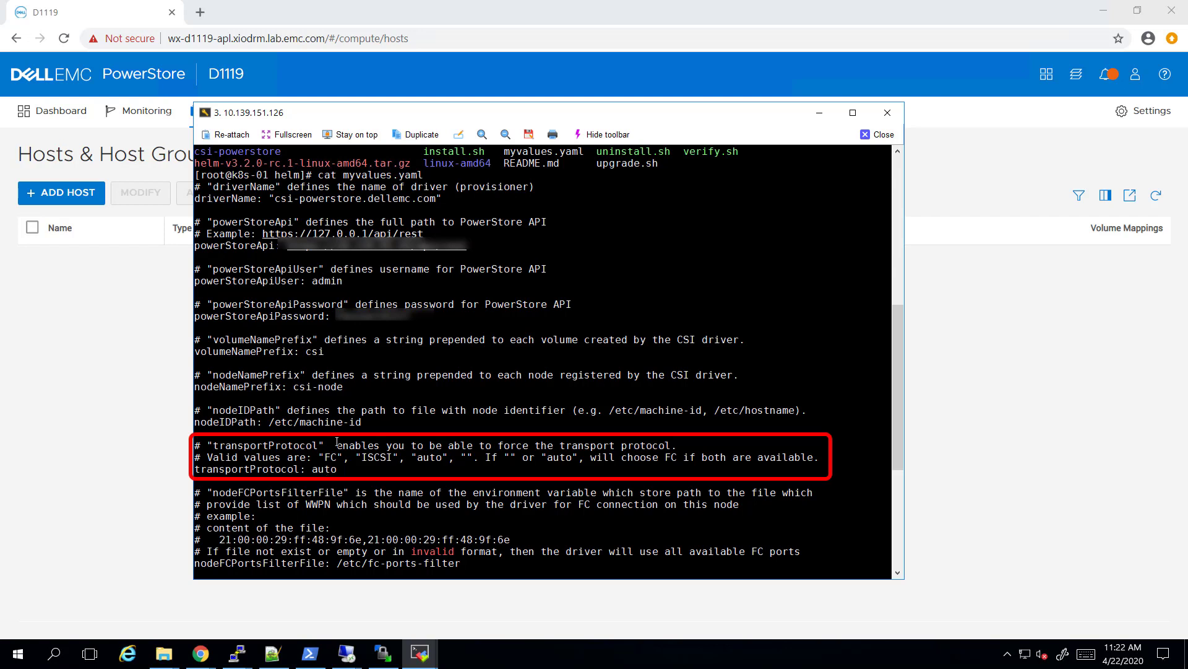
mouse_move(376, 460)
text(ls)
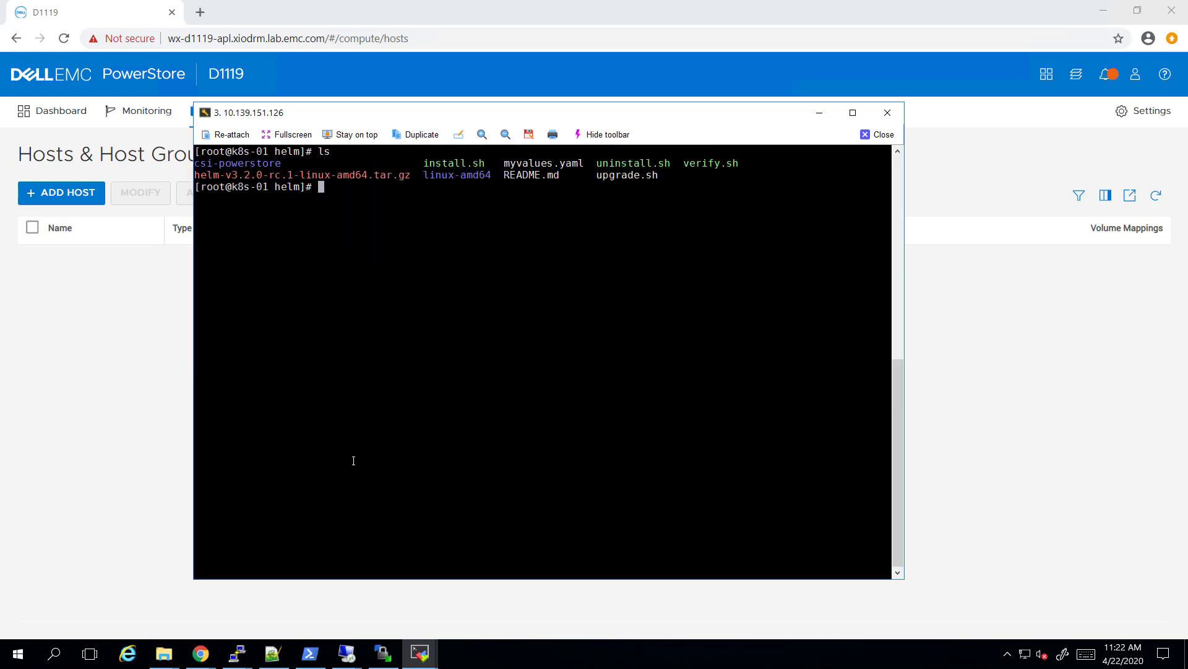
Run ./install.sh to deploy the csi-powerstore Helm release and its storage classes.
text(./)
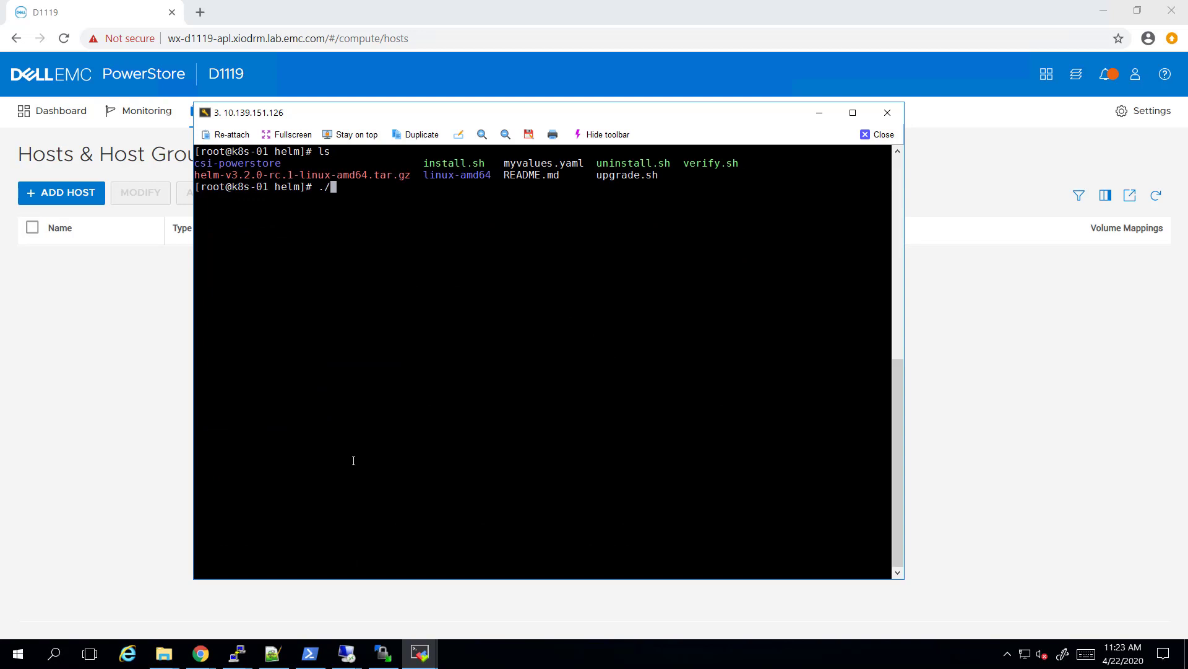
text(install.sh)
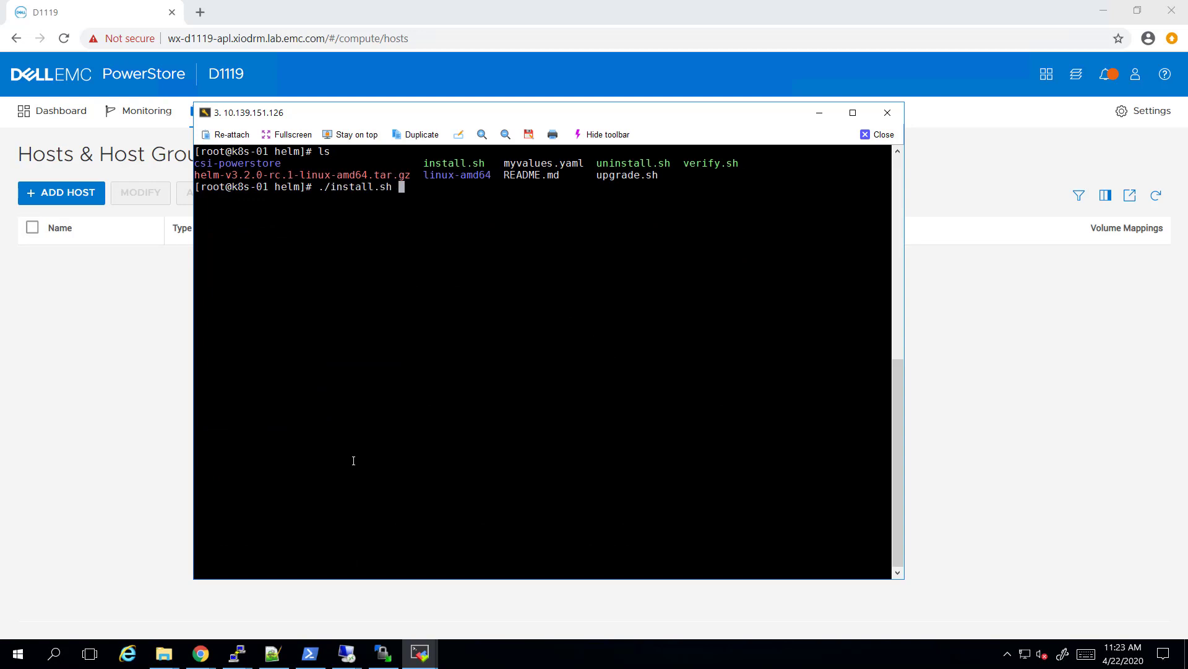
mouse_move(353, 460)
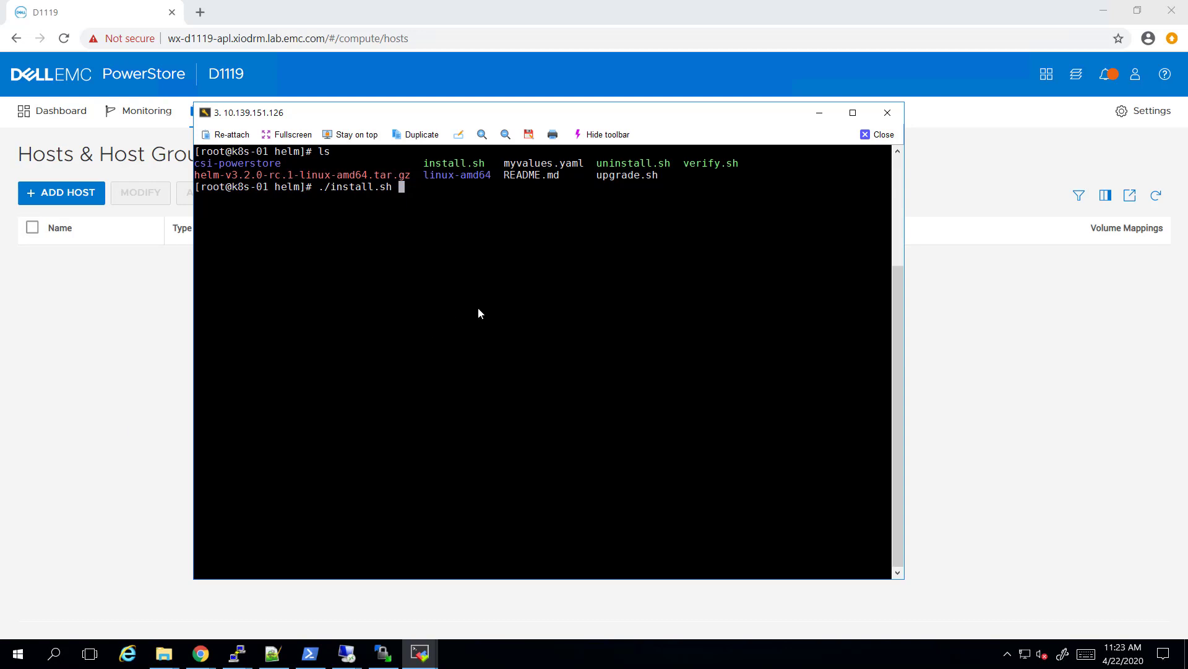
key(Return)
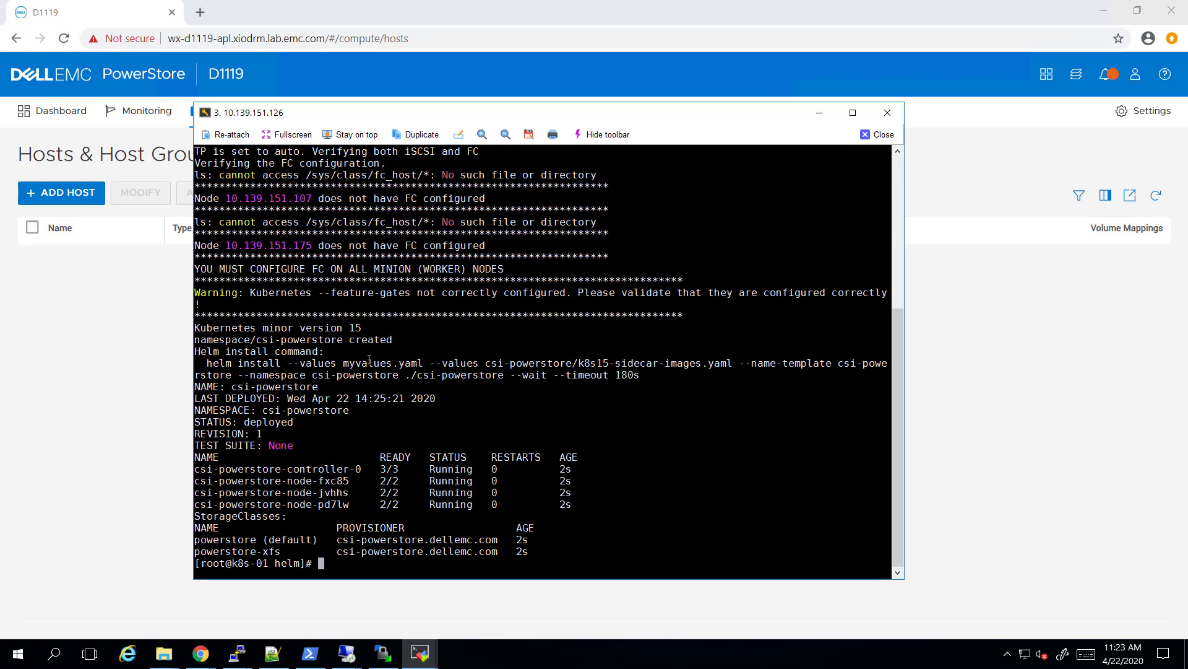
Reload the hosts list showing three csi-node hosts and view the first host's iSCSI initiator.
click(877, 134)
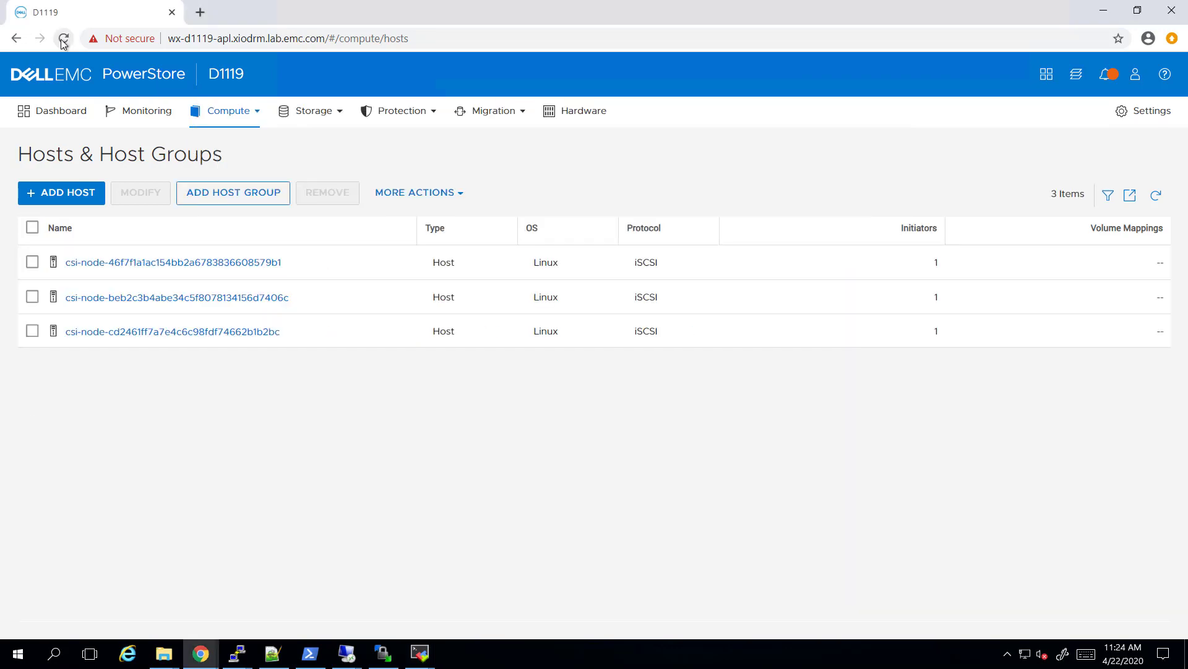
click(64, 38)
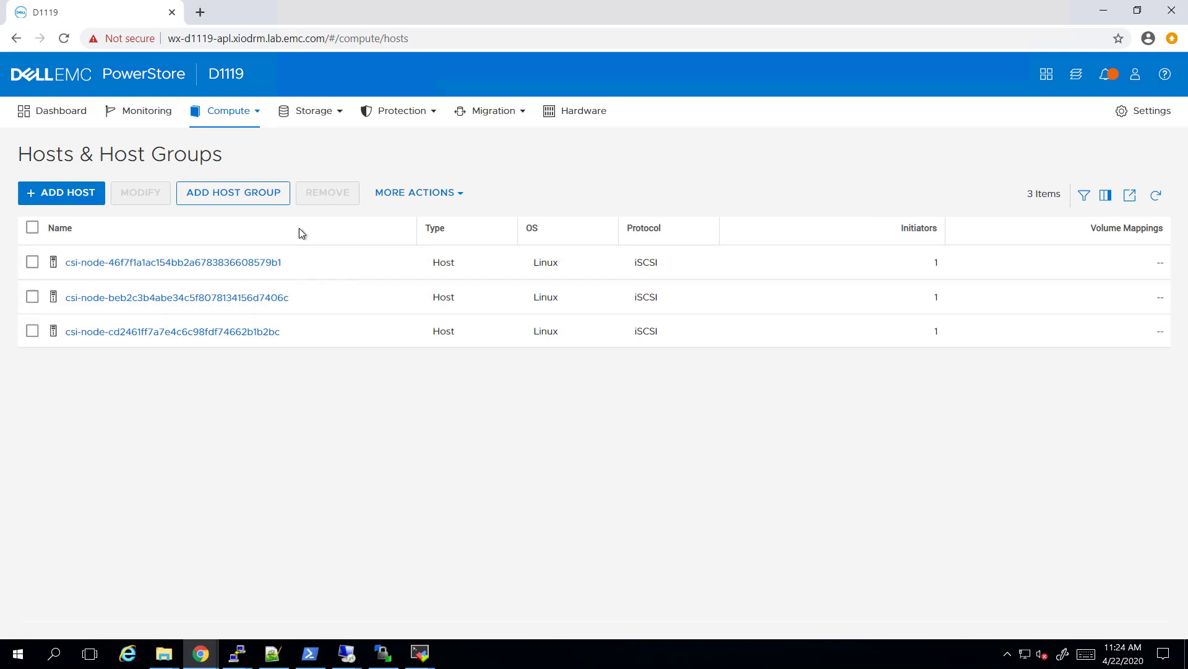
click(172, 261)
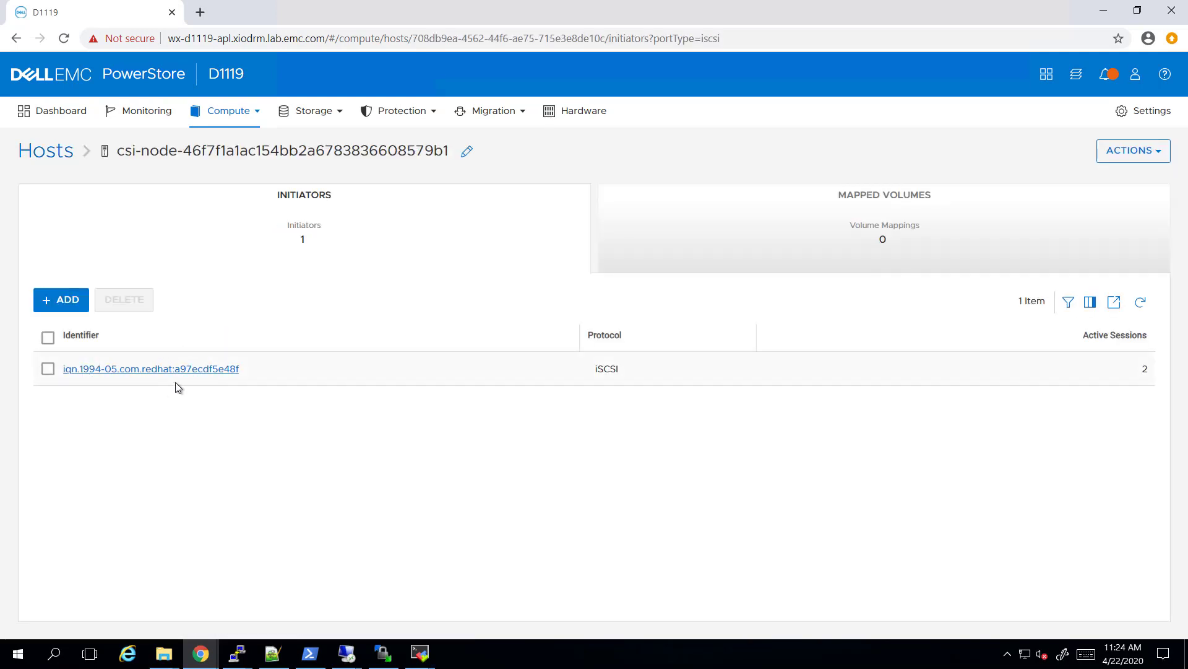
click(15, 39)
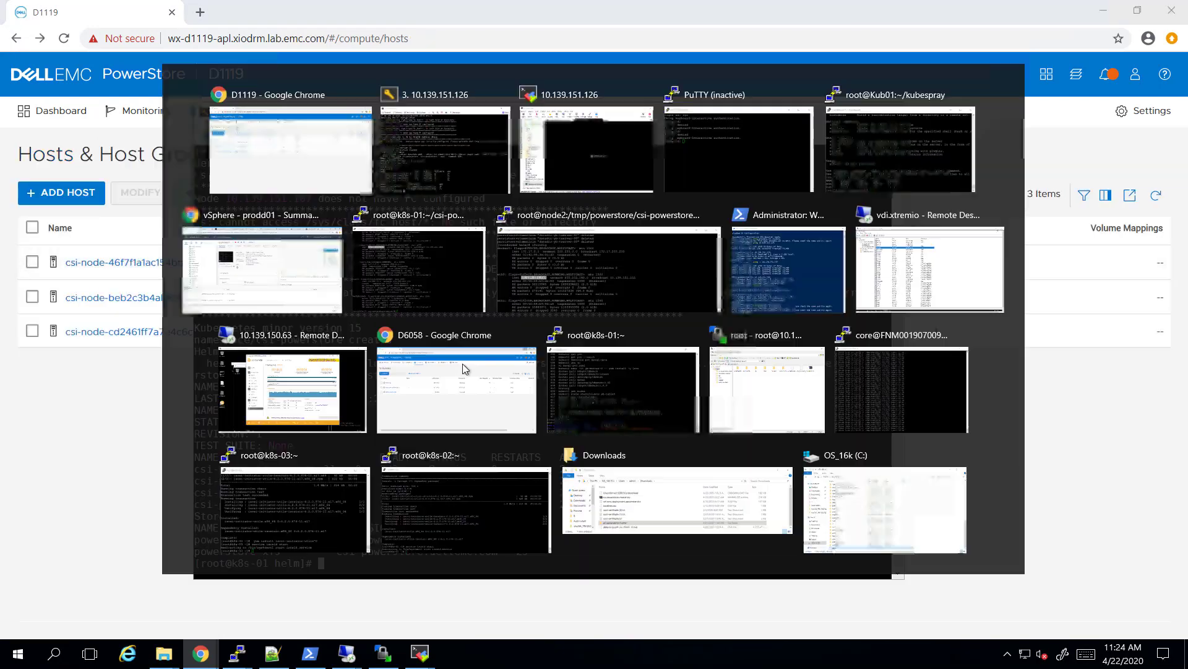
Run kubectl get sc to confirm powerstore and powerstore-xfs classes, then move up to csi-powerstore-master.
click(443, 148)
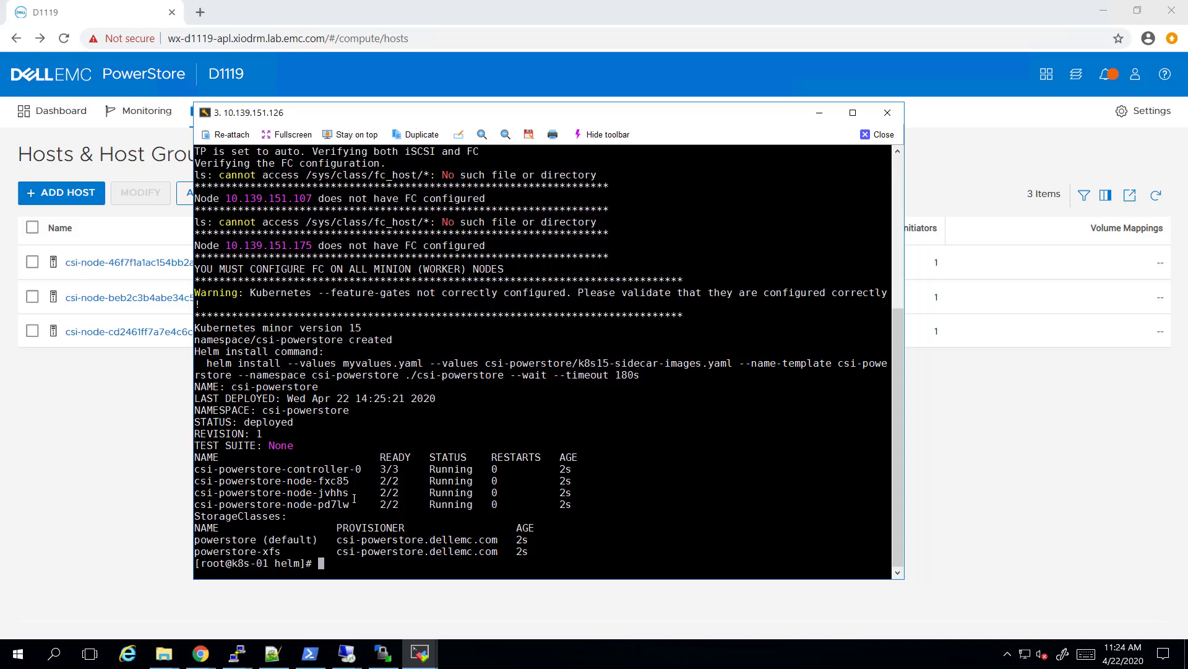
text(kubectl)
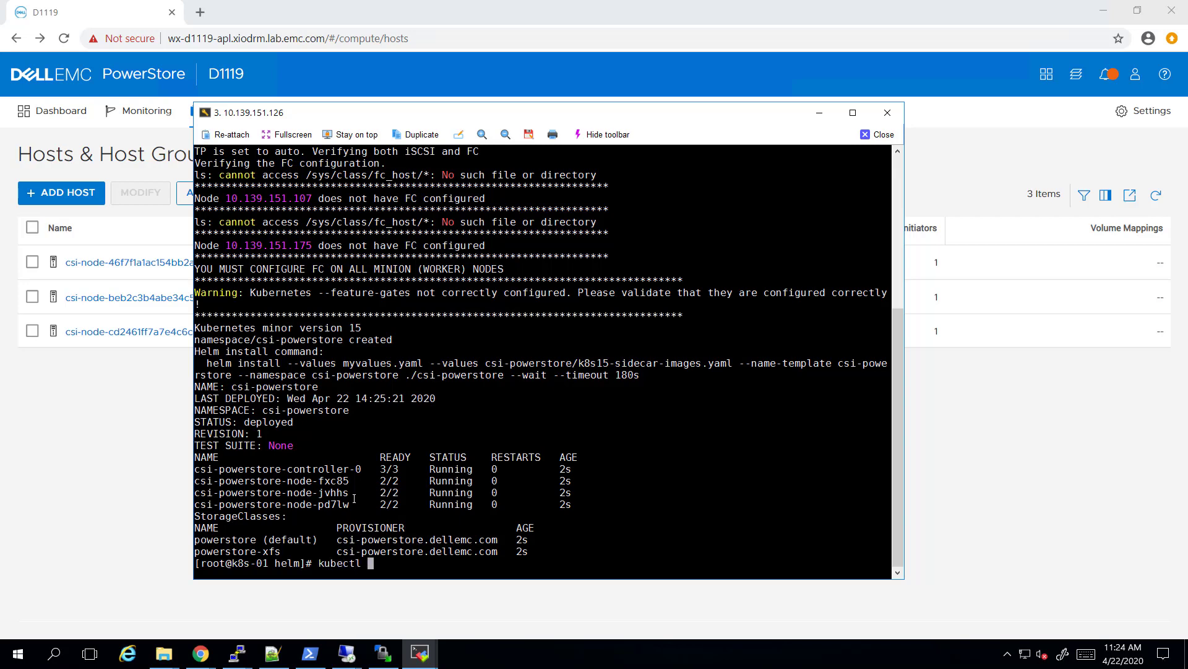
text(get sc)
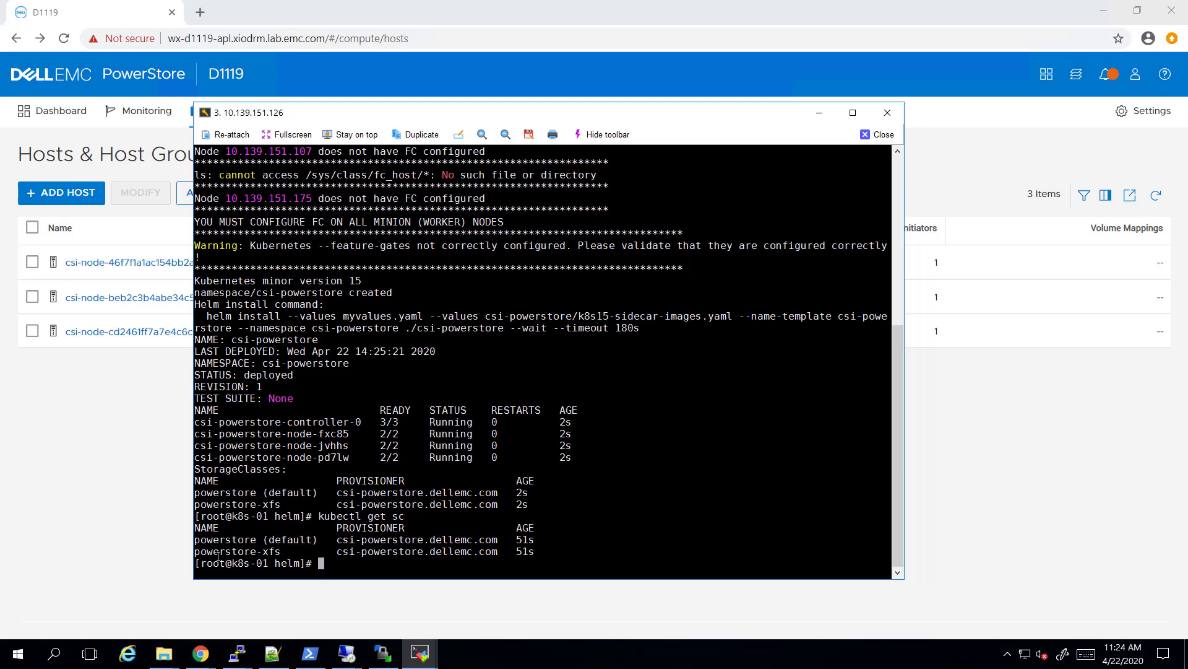
text(c)
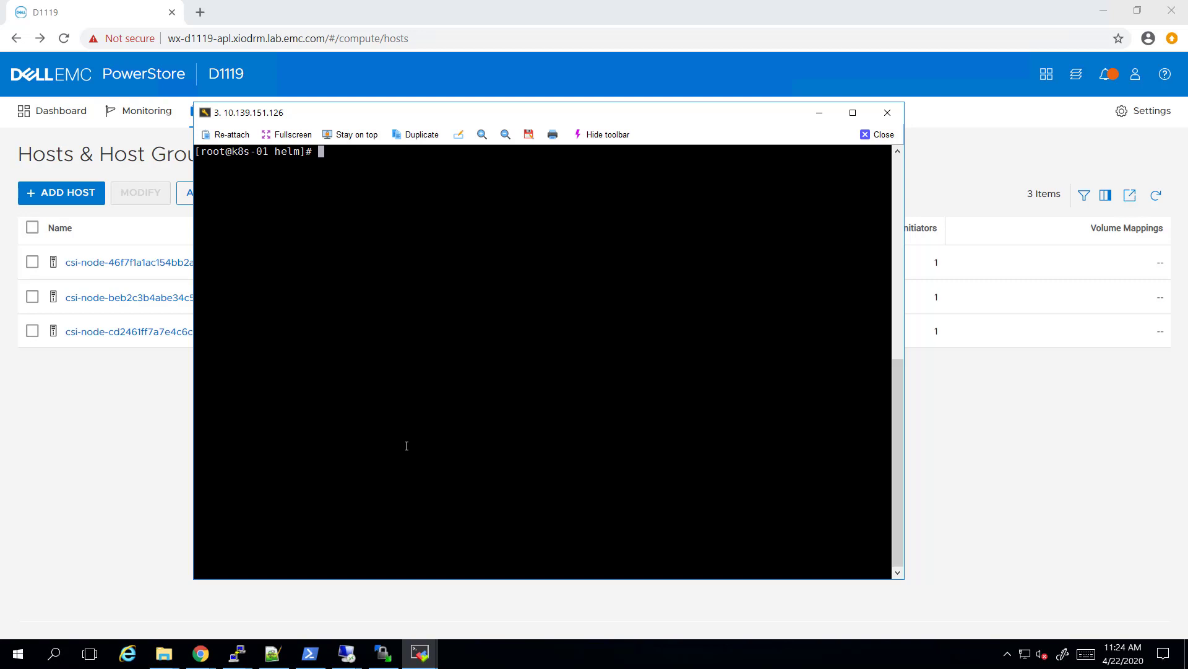
key(Return)
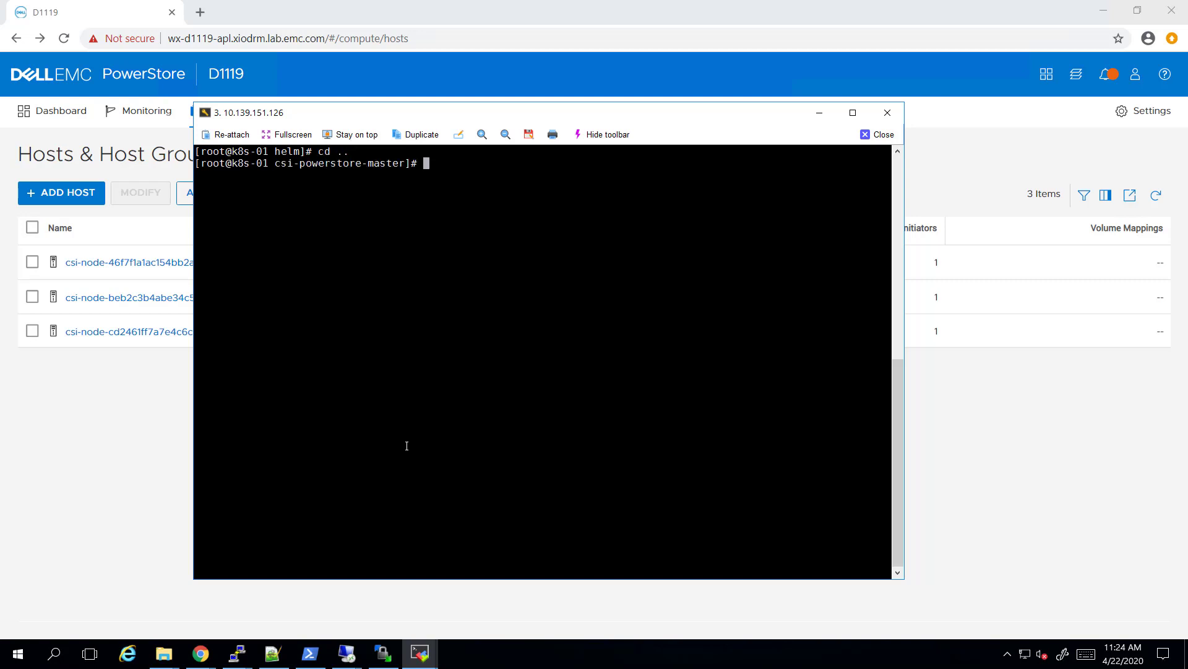
text(ls)
text(cd ..)
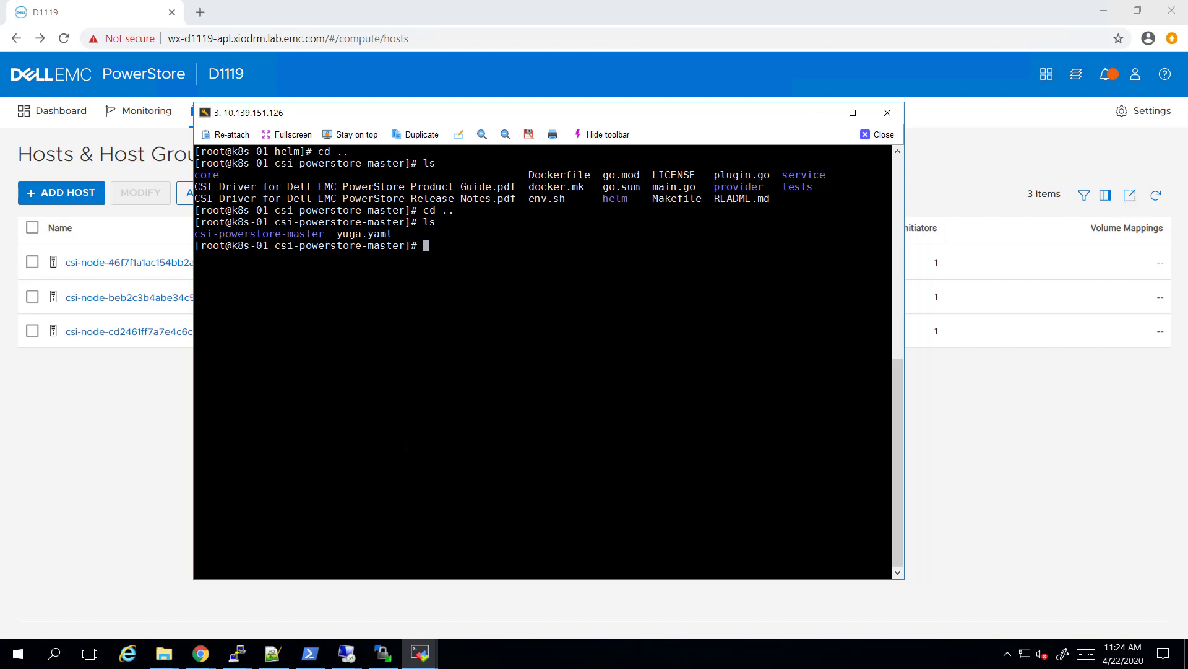
Display the contents of the yuga.yaml manifest.
text(cat yig)
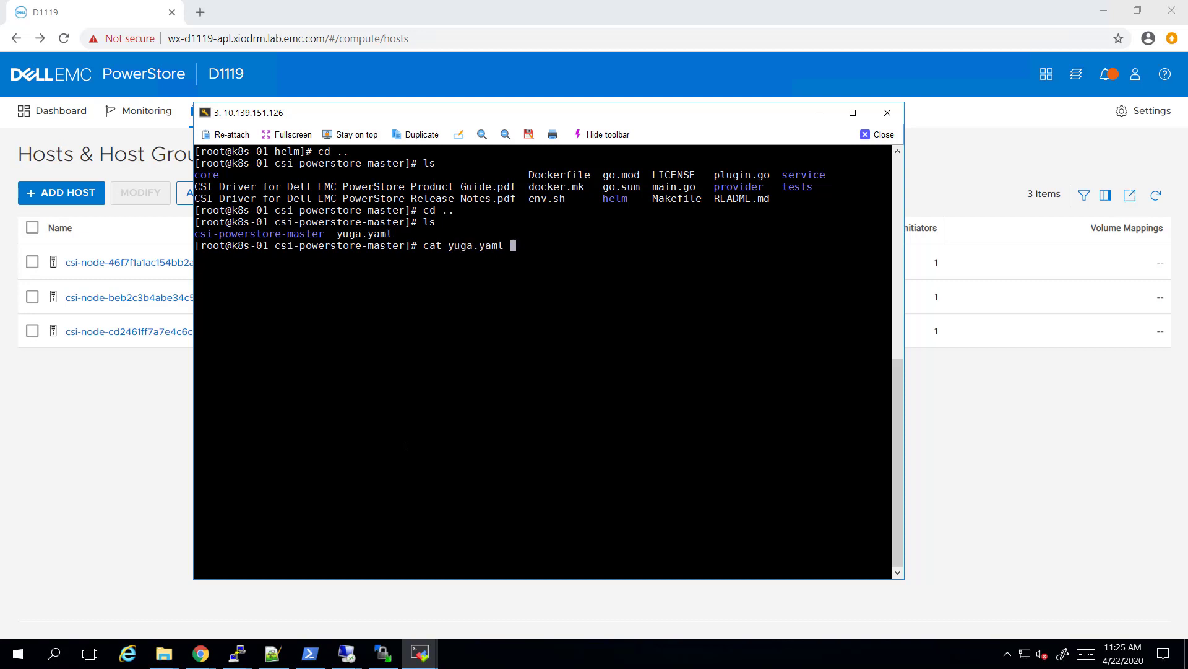
key(Return)
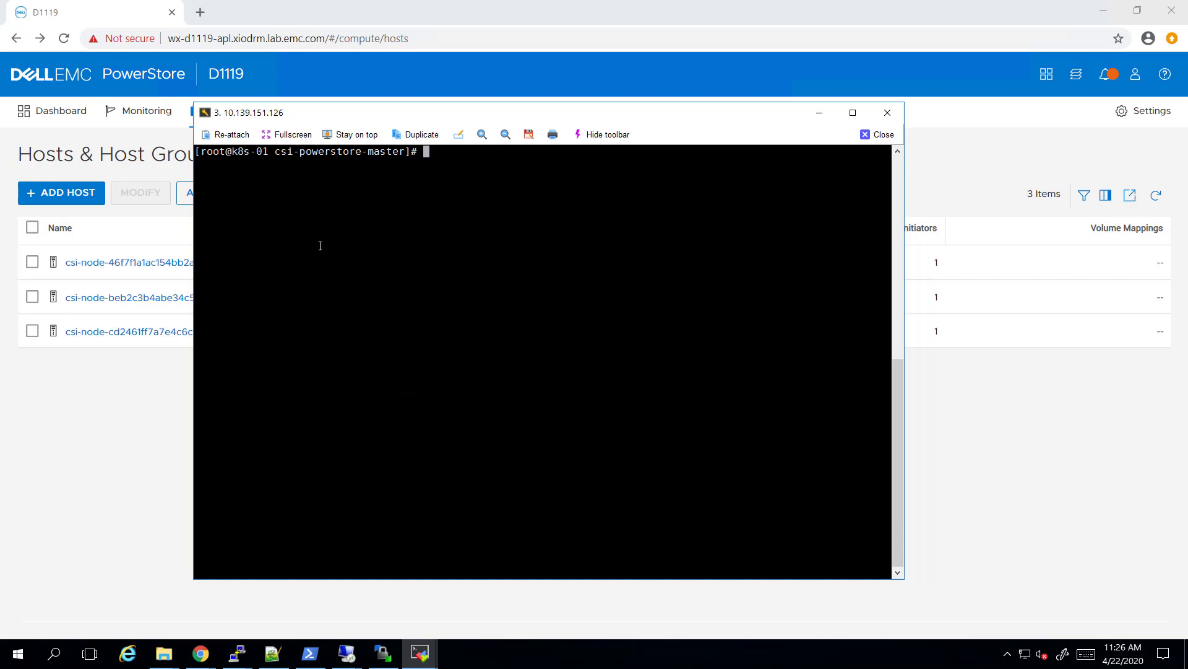
Run kubectl create -f yuga.yaml, creating the yb-masters and yb-tservers services and statefulsets.
text(kubectl create -f yuga.yaml)
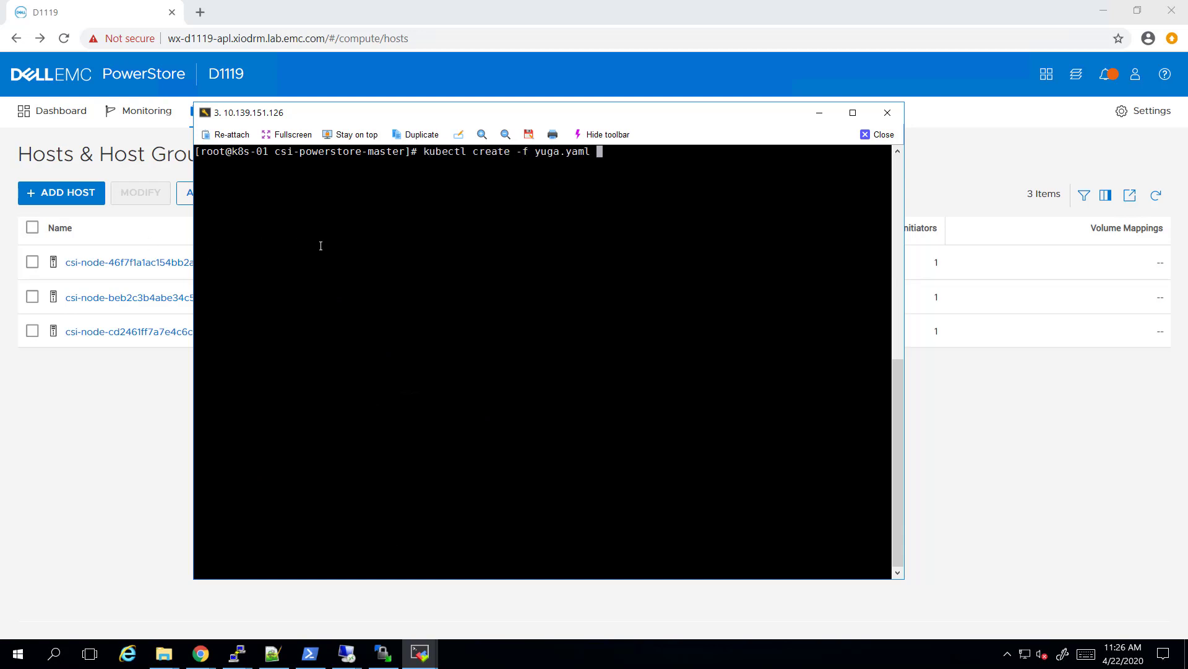
key(Return)
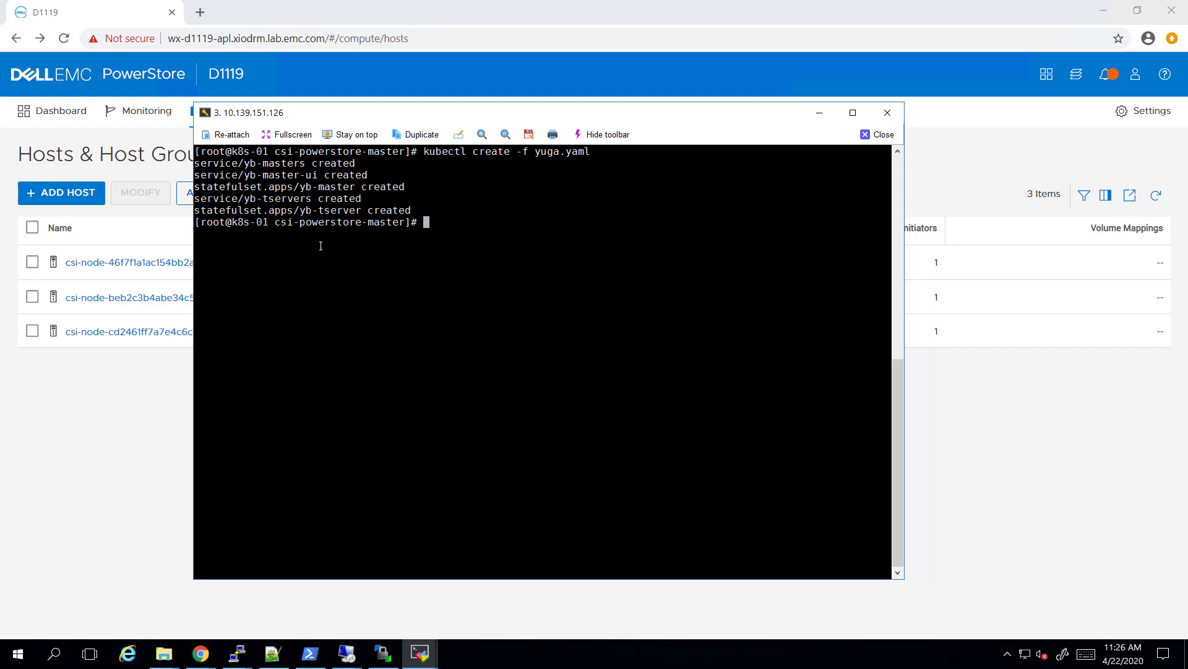
text(kubectl)
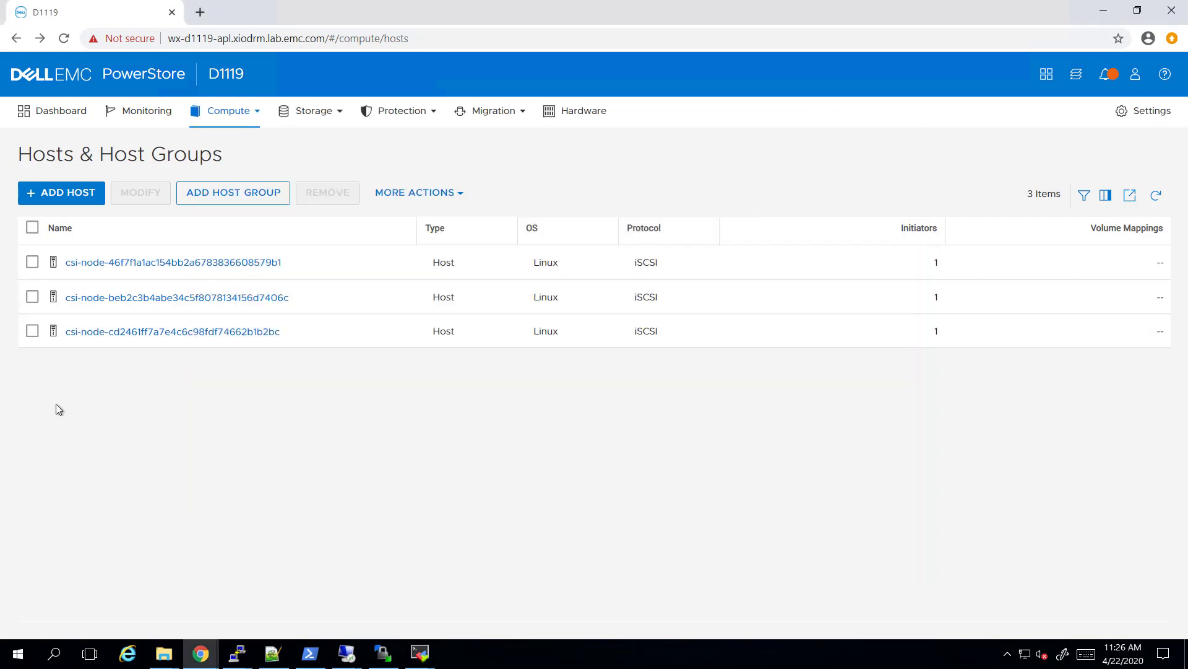
Review the six new CSI volumes and each host's two mappings, then show the performance dashboard.
click(309, 110)
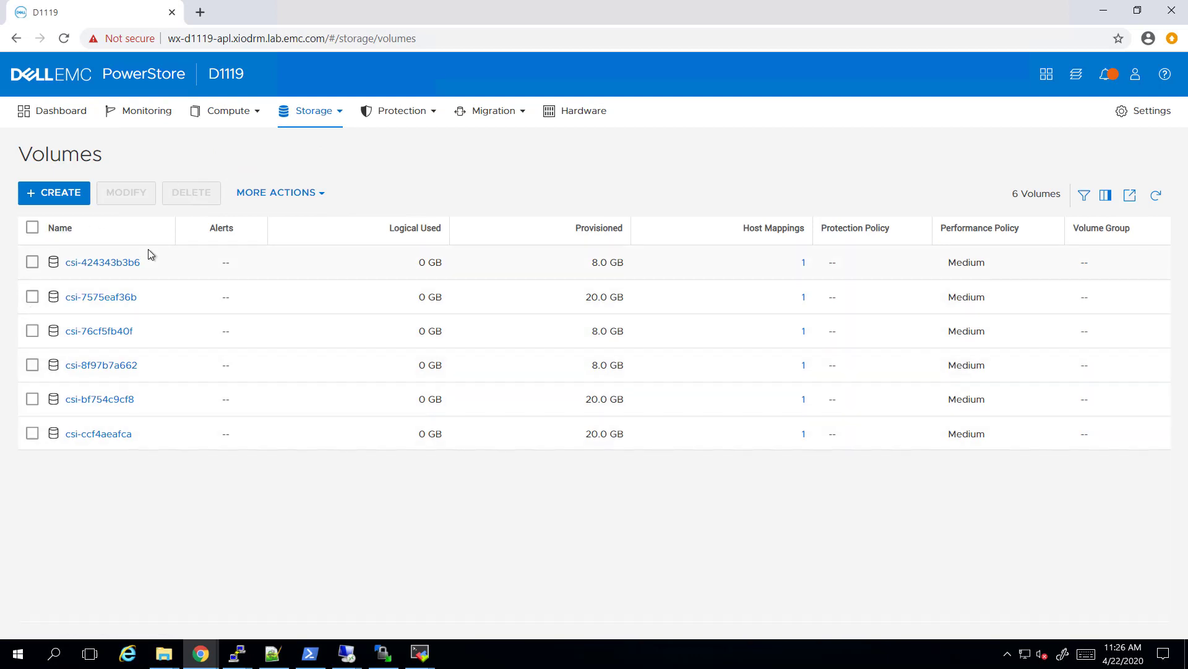
click(224, 110)
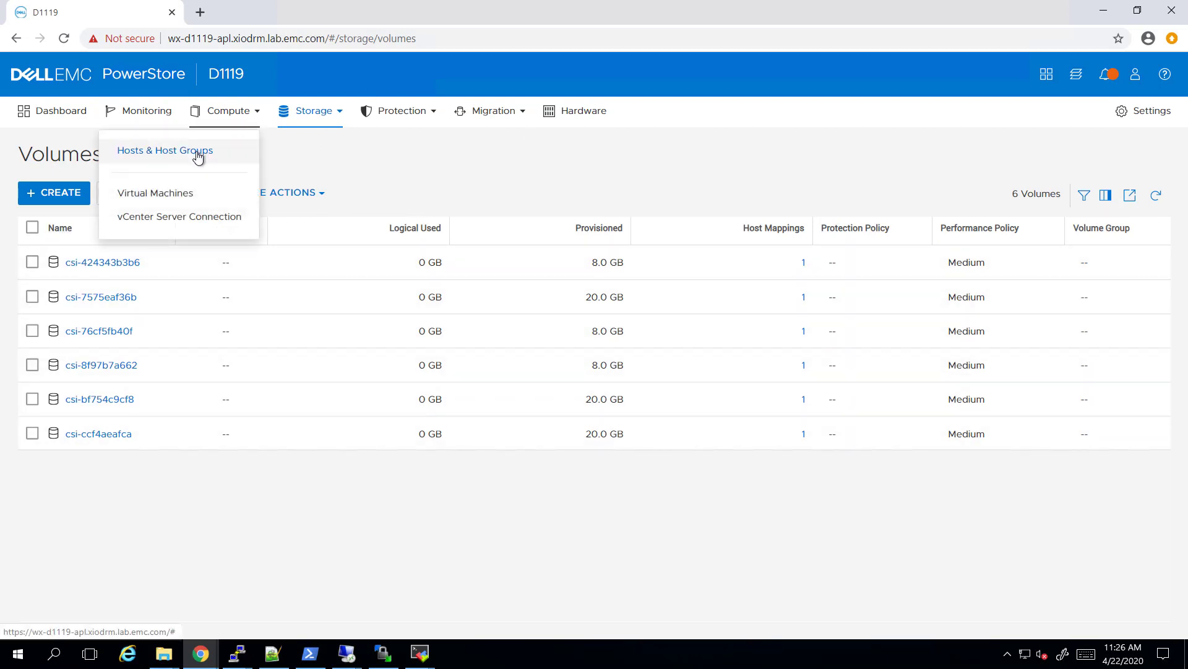
click(164, 150)
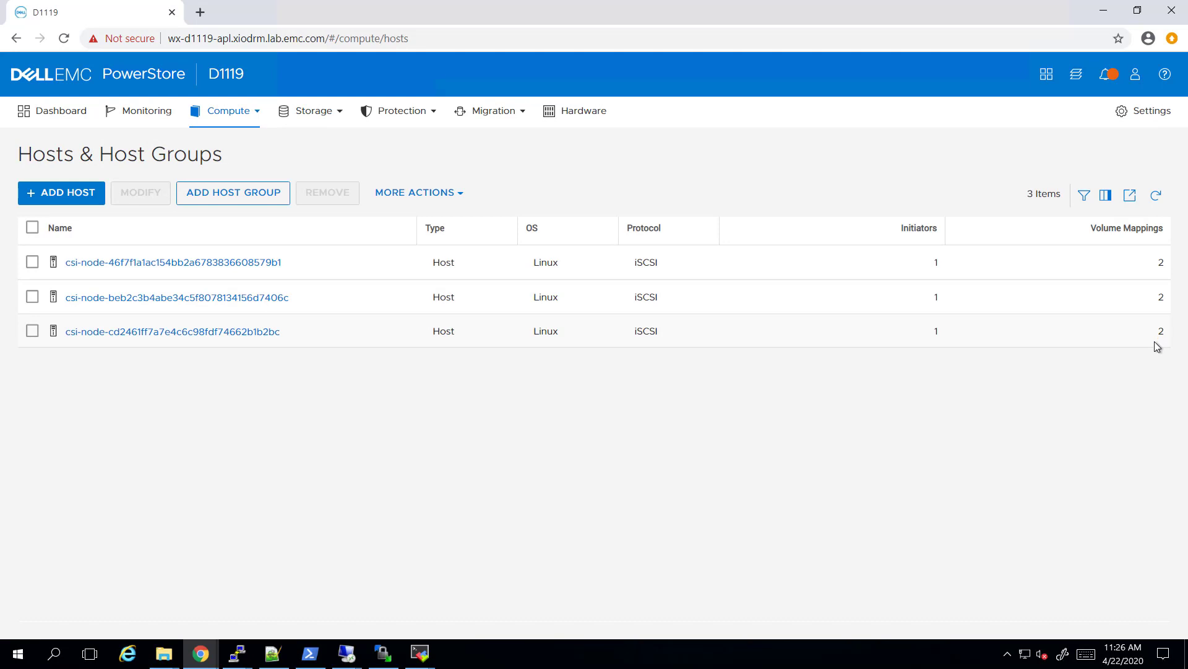
mouse_move(130, 154)
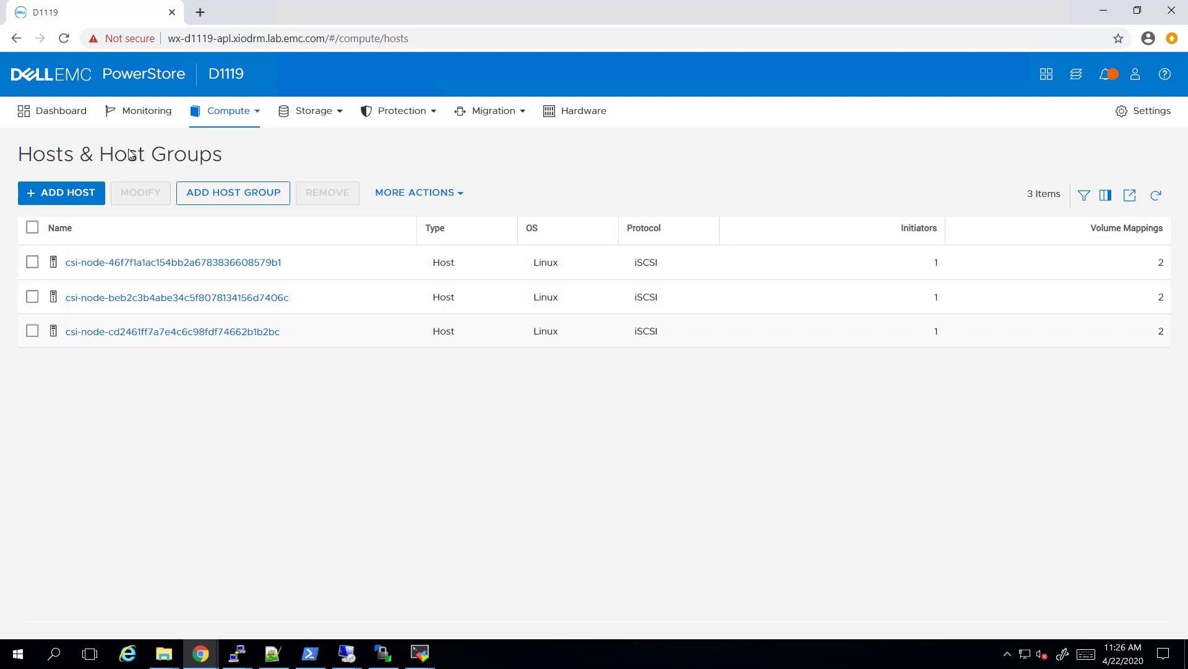
click(59, 110)
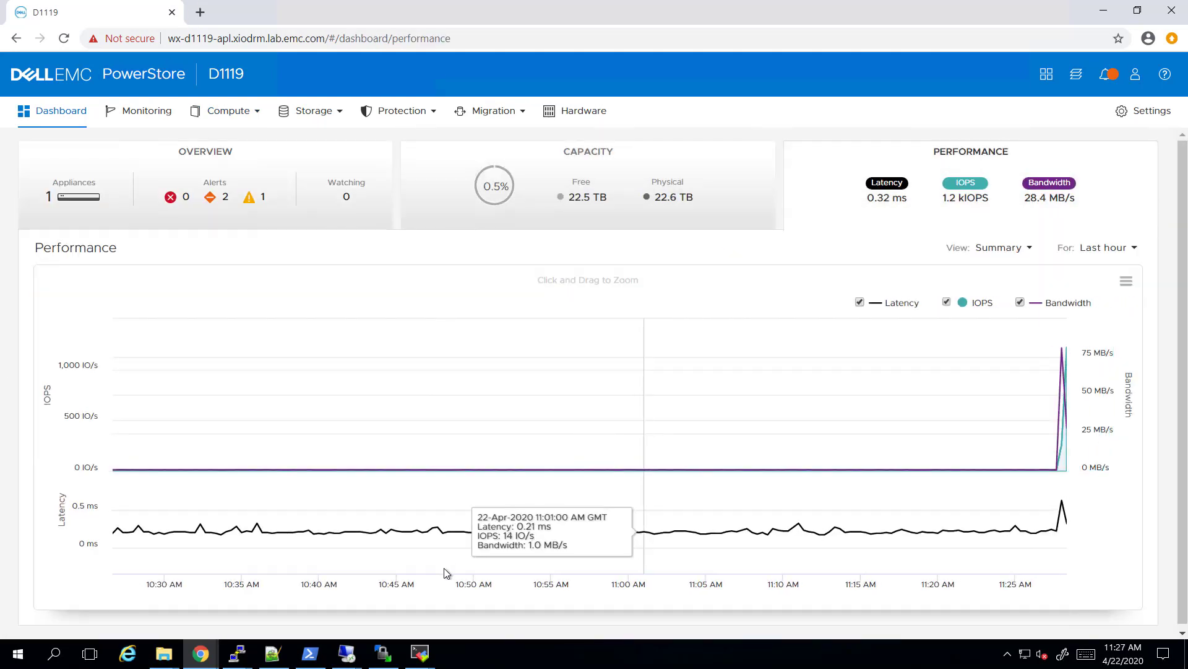
mouse_move(420, 652)
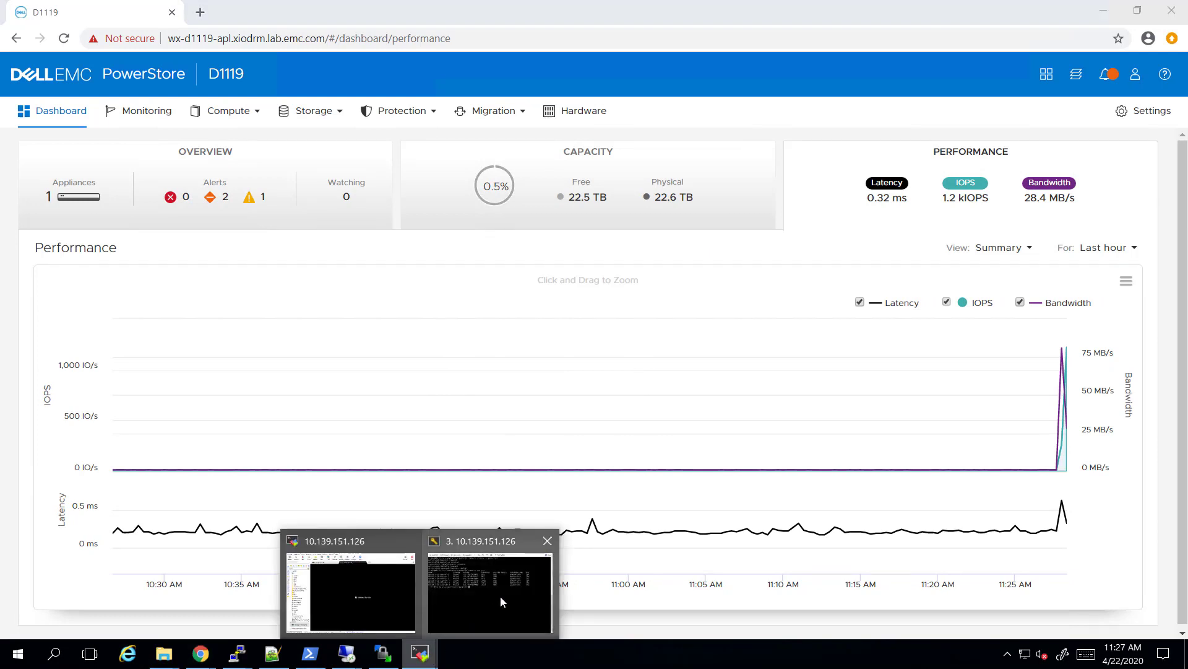
Check pod status with kubectl and run yum install java inside yb-master-0.
click(489, 591)
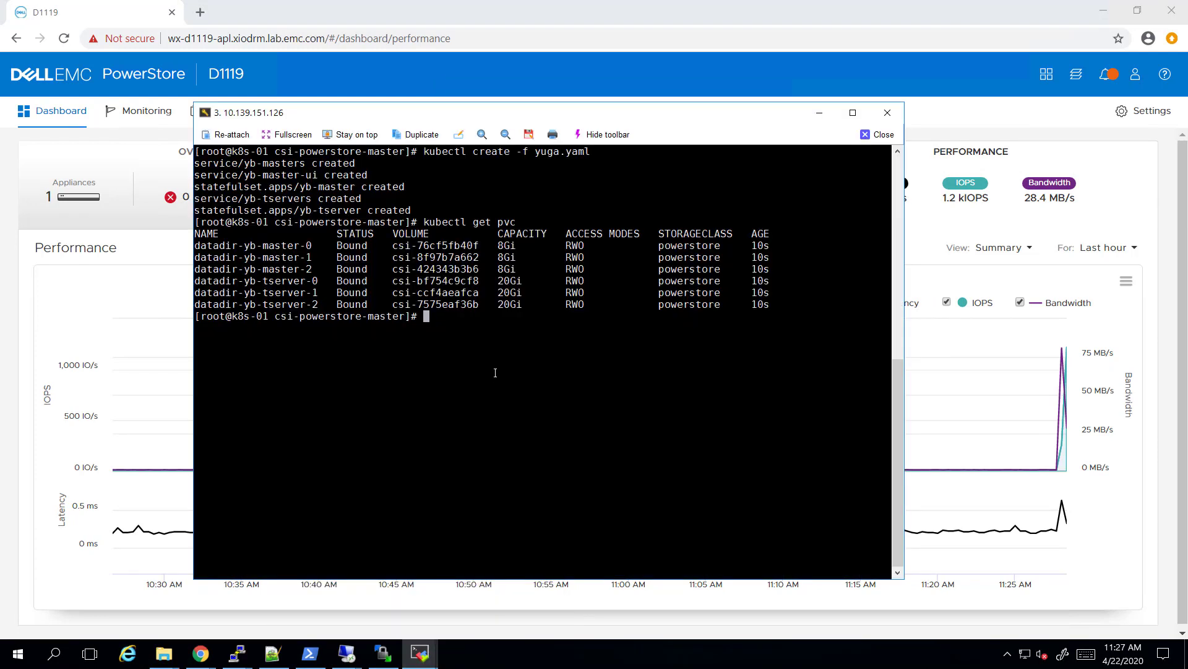
text(kubectl get pods)
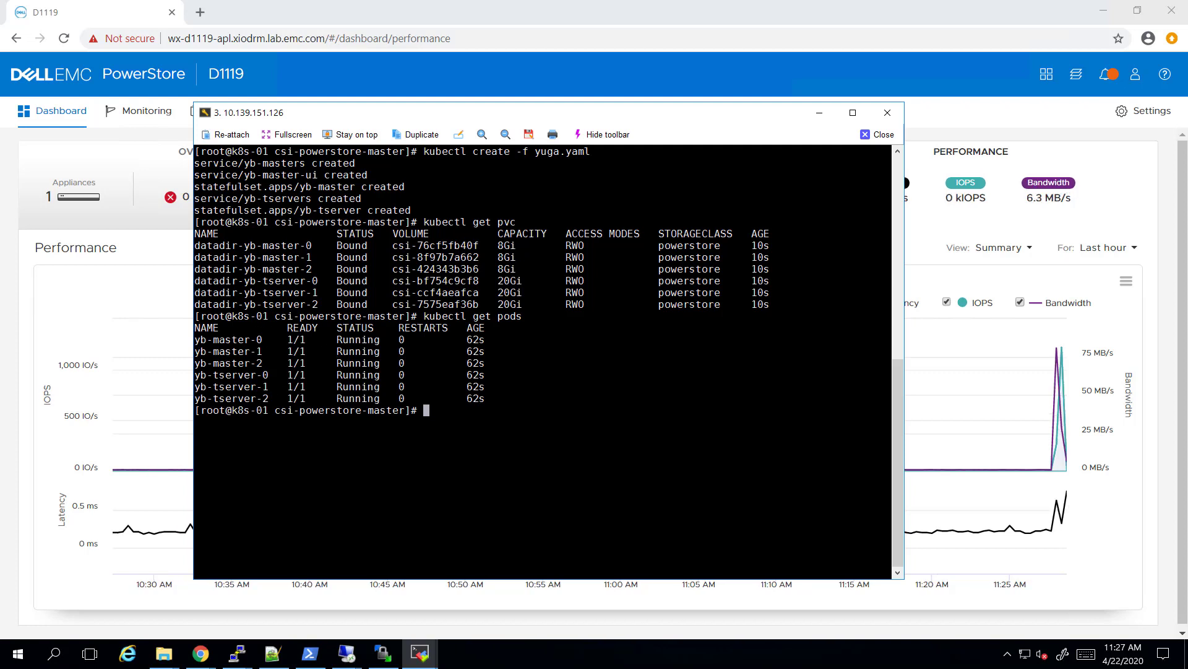
text(kubectl exec -it yb-master-0 -- yum install -y java)
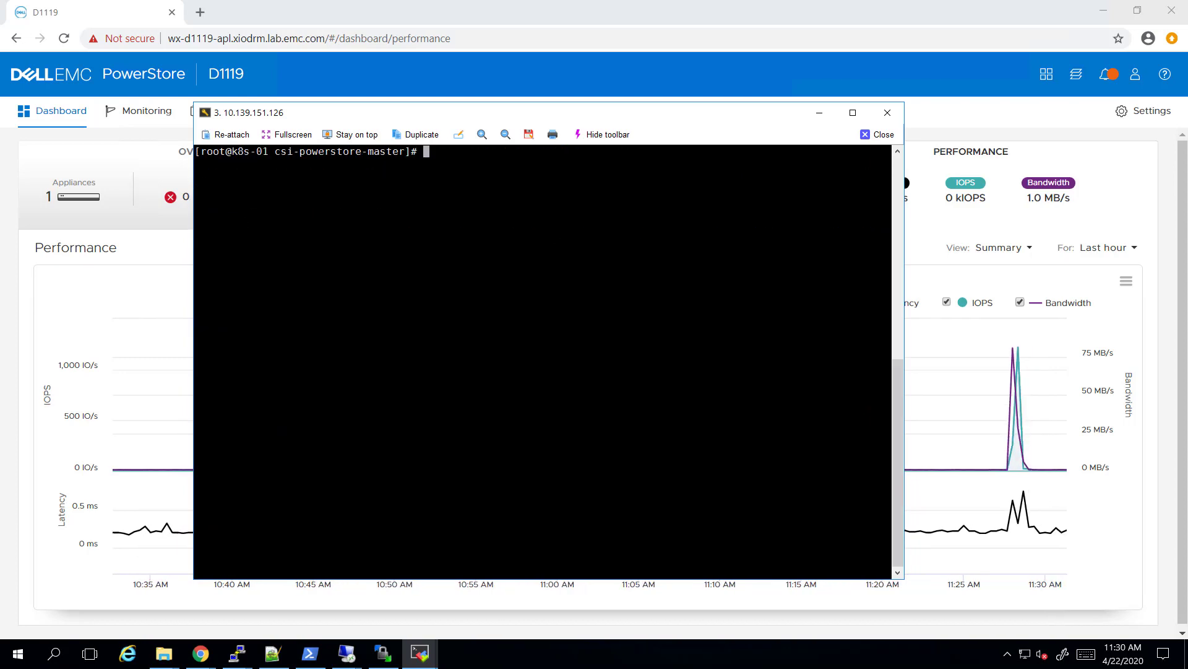
List the cluster's Kubernetes services with kubectl get svc.
text(kubectl get svc)
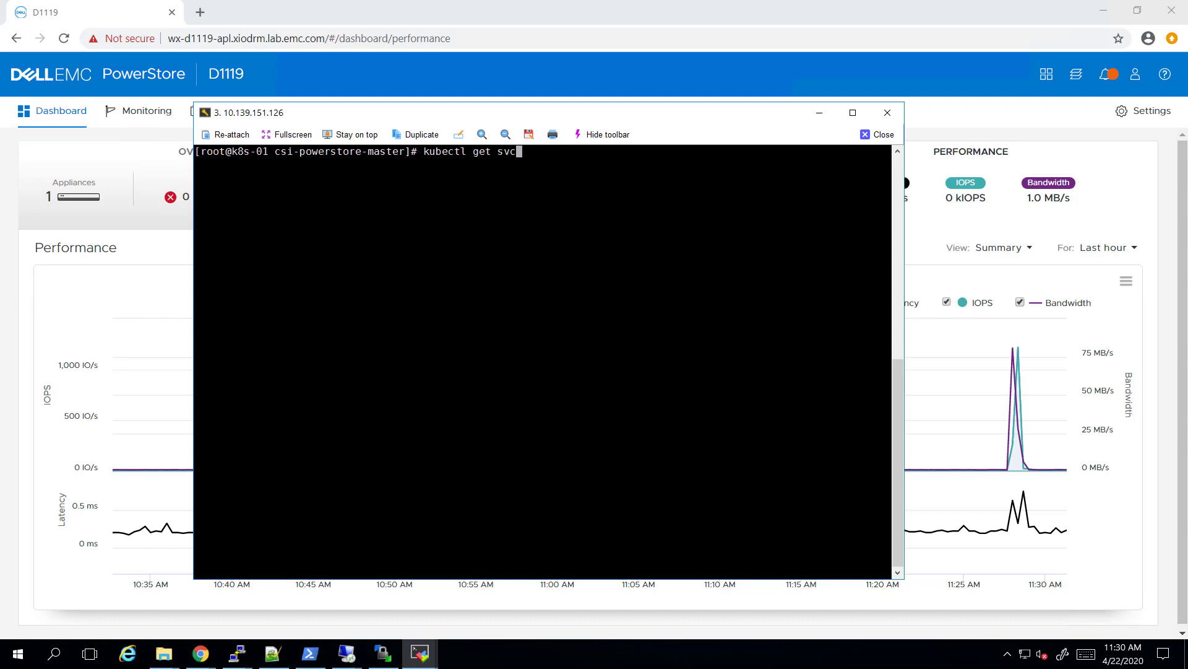
key(Return)
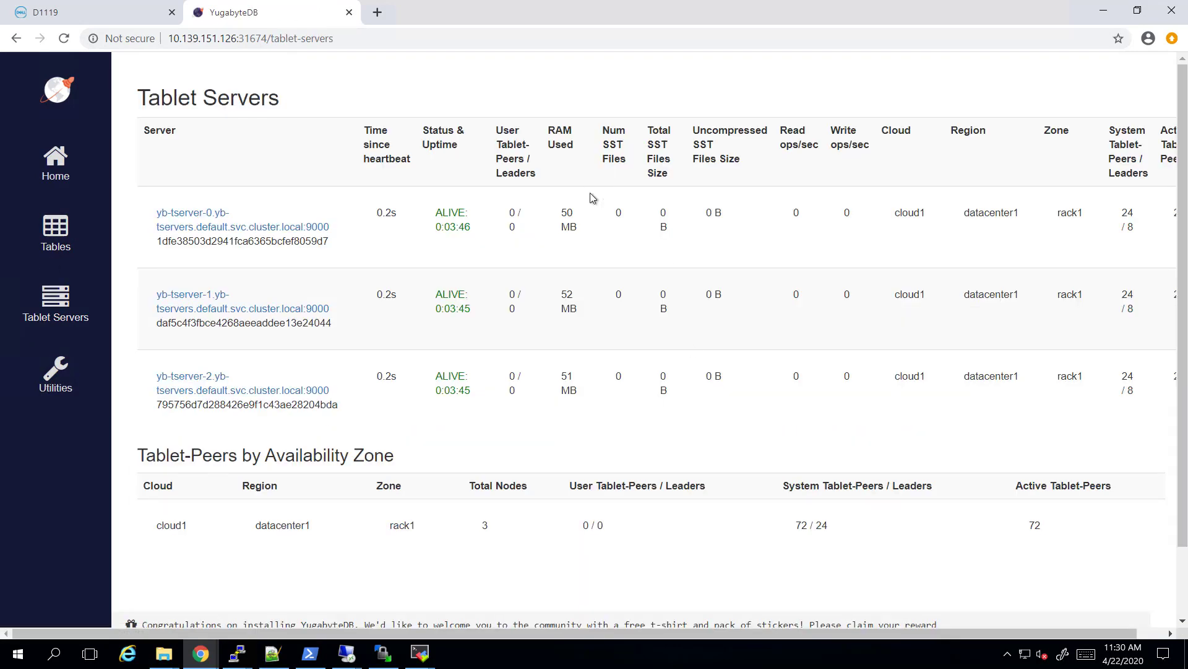
mouse_move(670, 255)
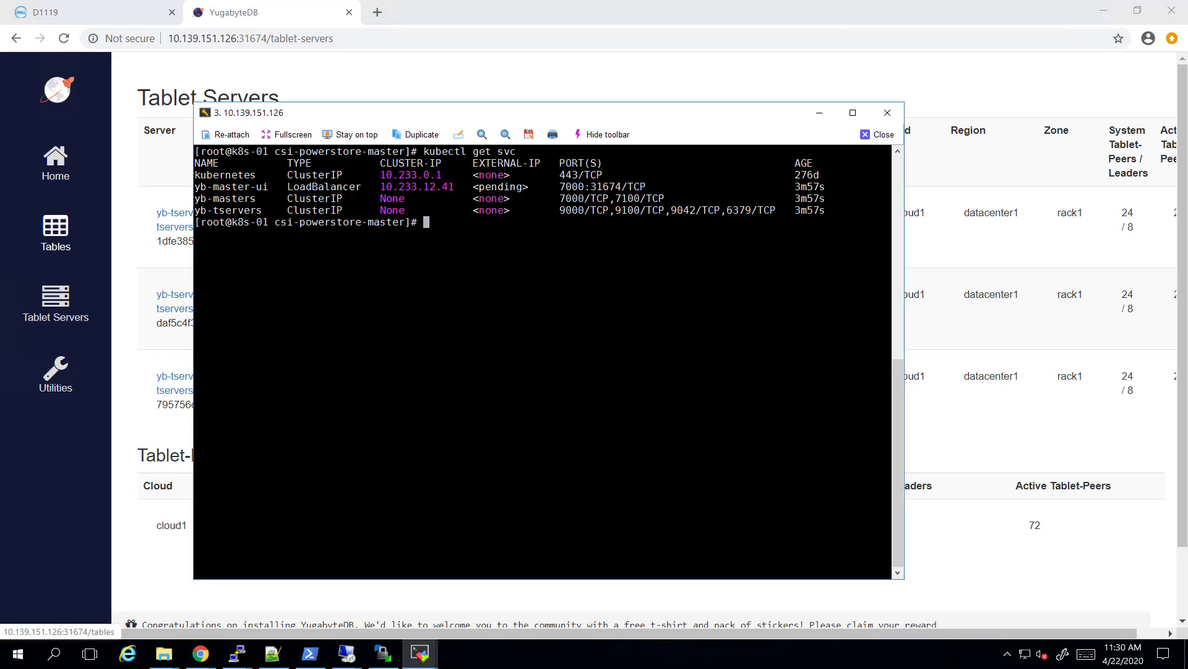
Review tablet server read/write load, then view the IOPS spike on the PowerStore dashboard.
key(Return)
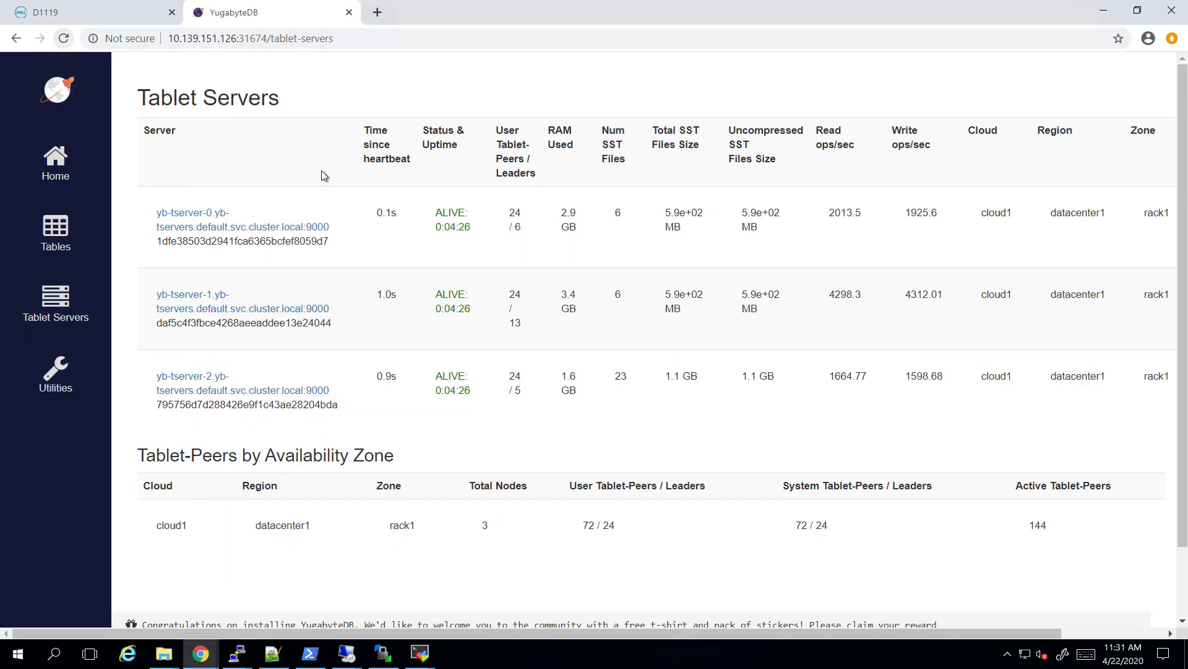
mouse_move(759, 249)
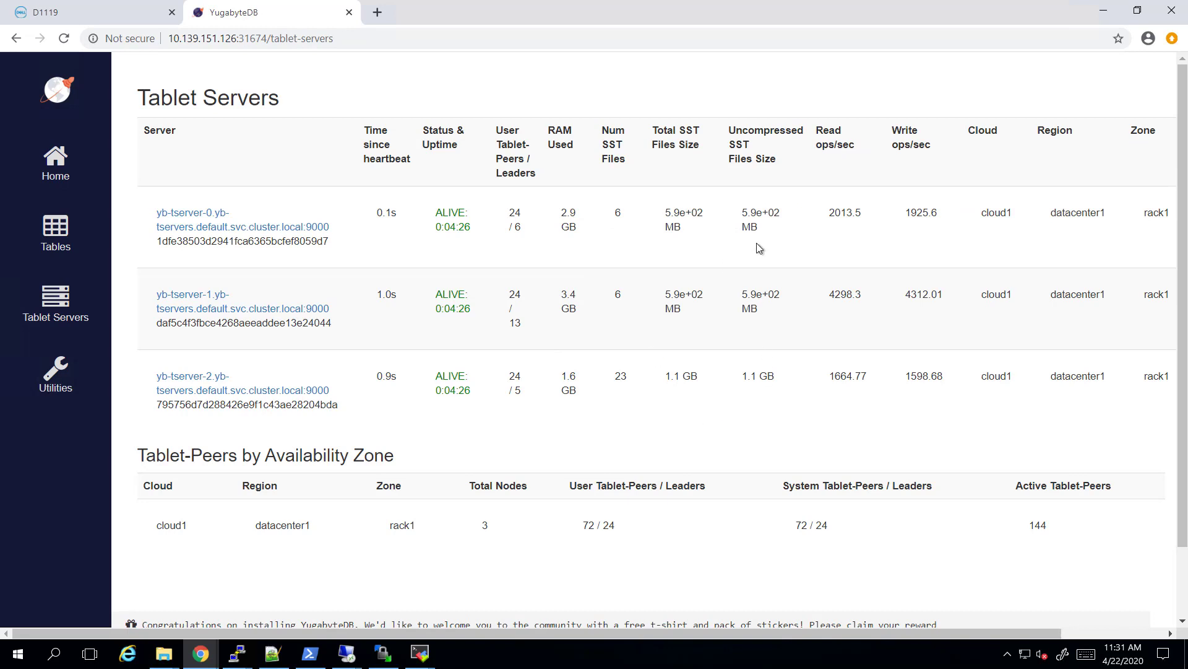
click(64, 38)
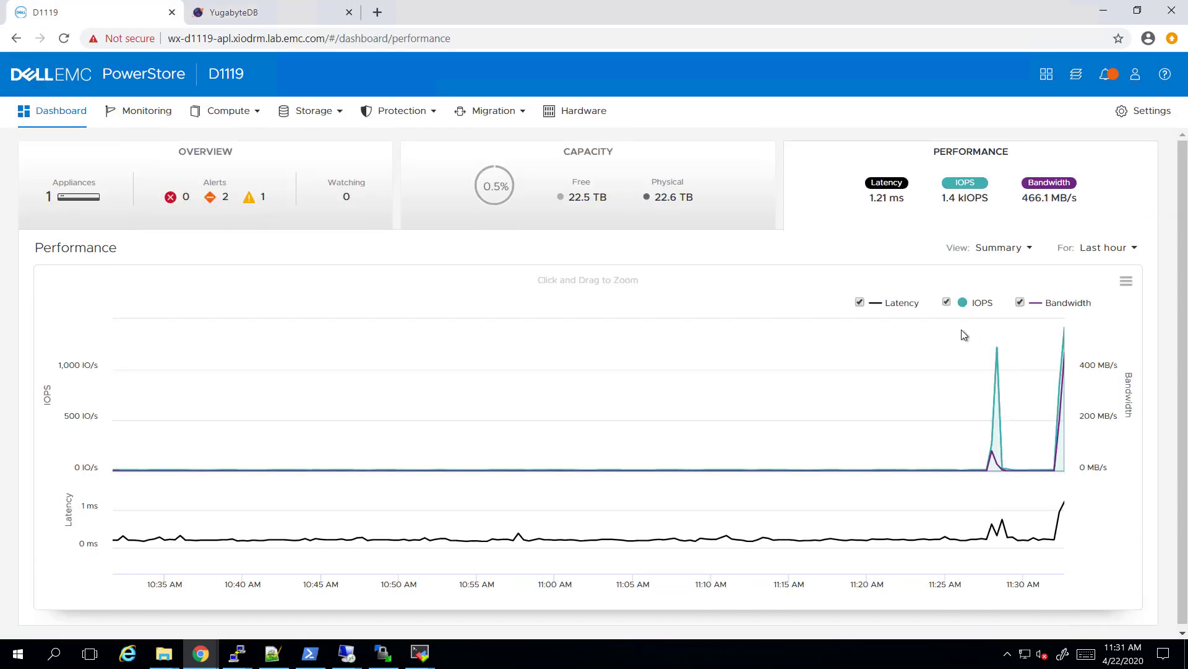
mouse_move(699, 327)
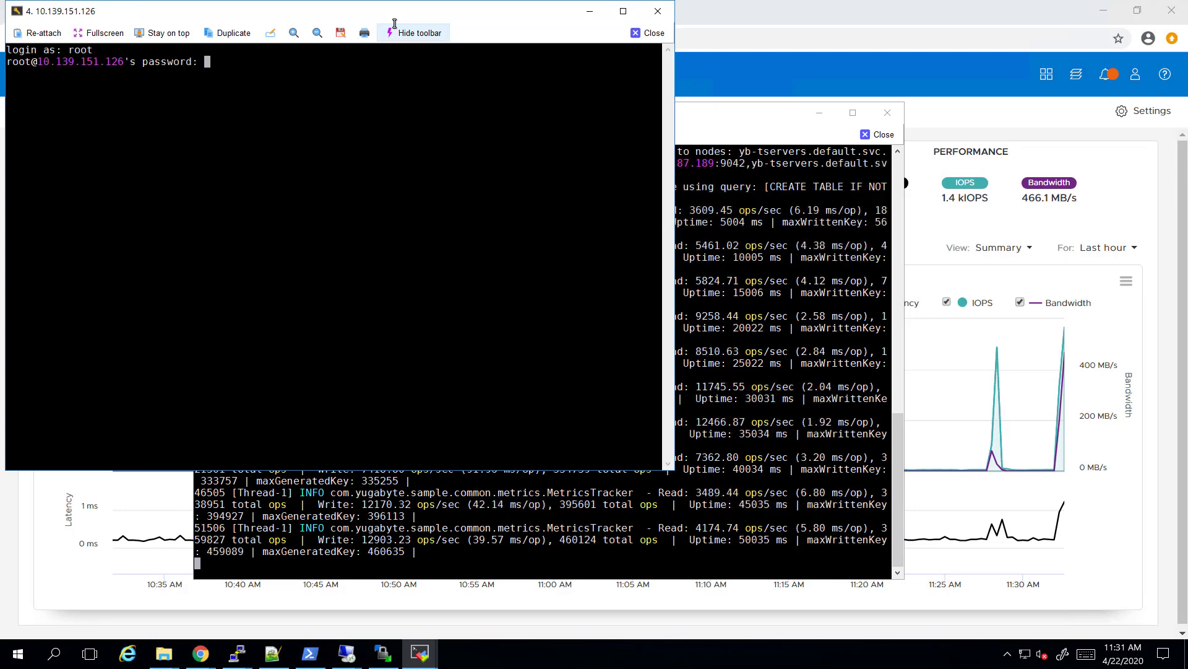
Scale the yb-tserver statefulset to 6 replicas with kubectl.
text(kubectl scale statefulsets yb-tserver --replicas=6)
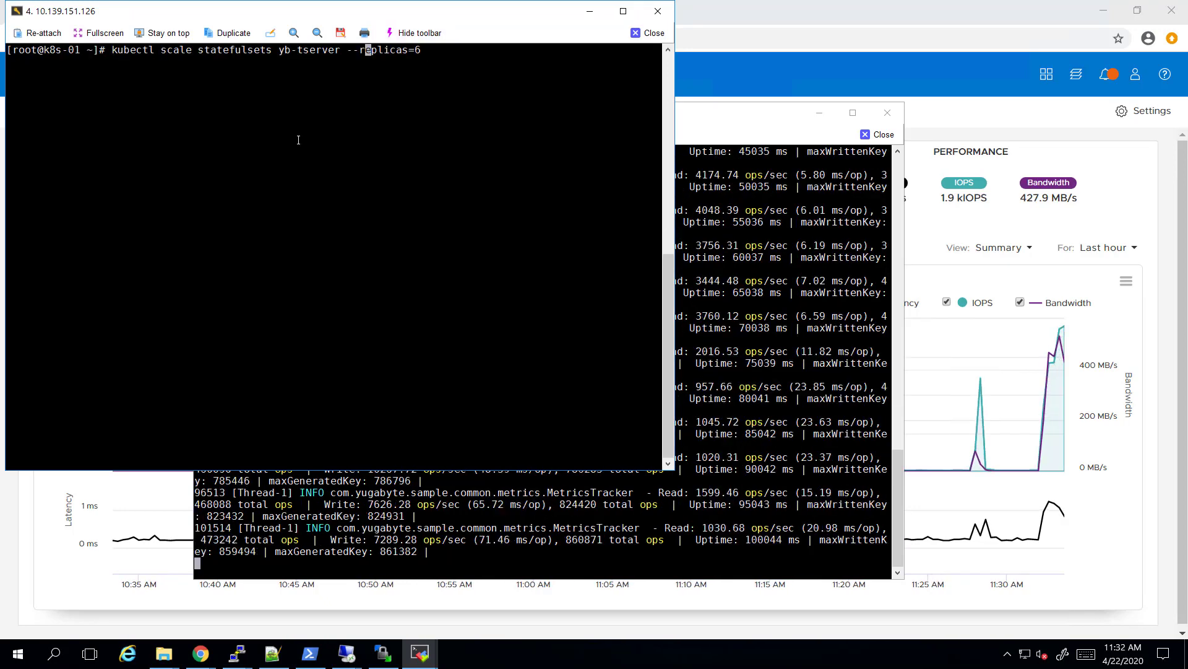
key(Return)
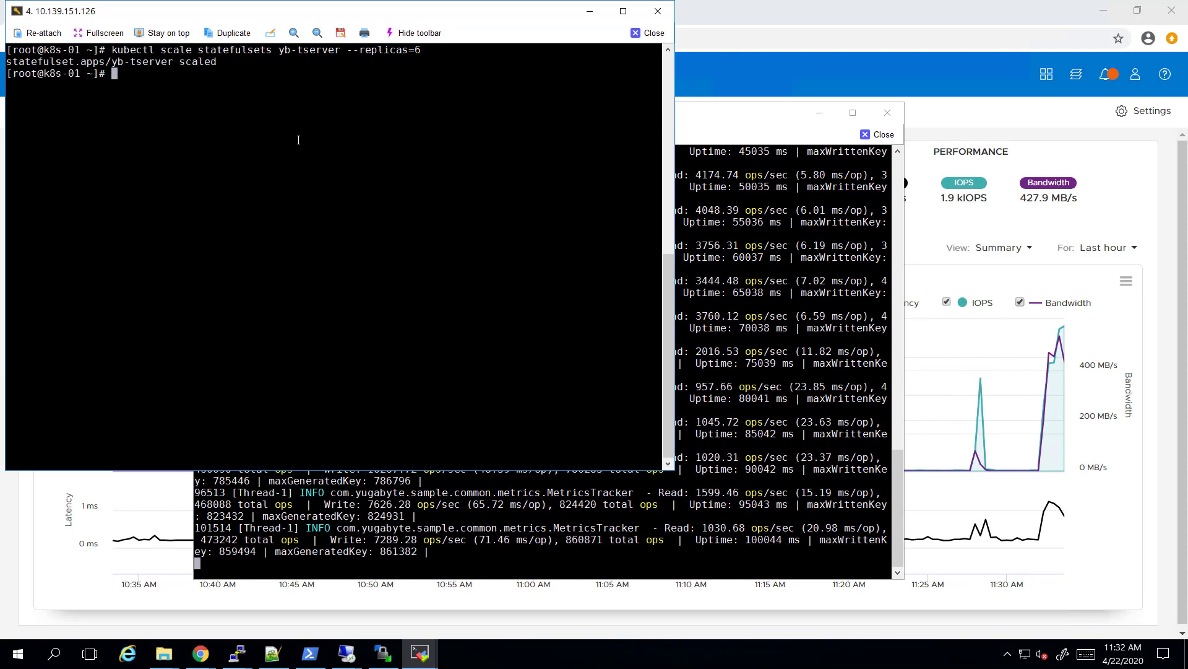
text(kubectl)
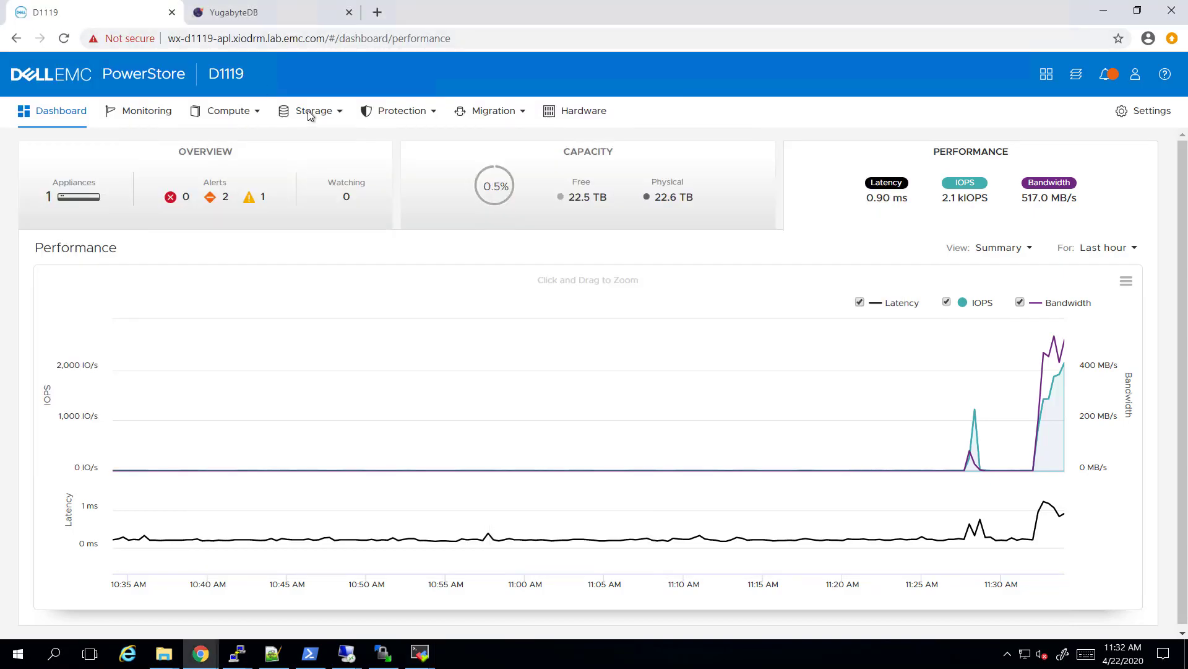
View the nine CSI volumes under Storage > Volumes, then return to the YugabyteDB tablet servers page.
click(312, 110)
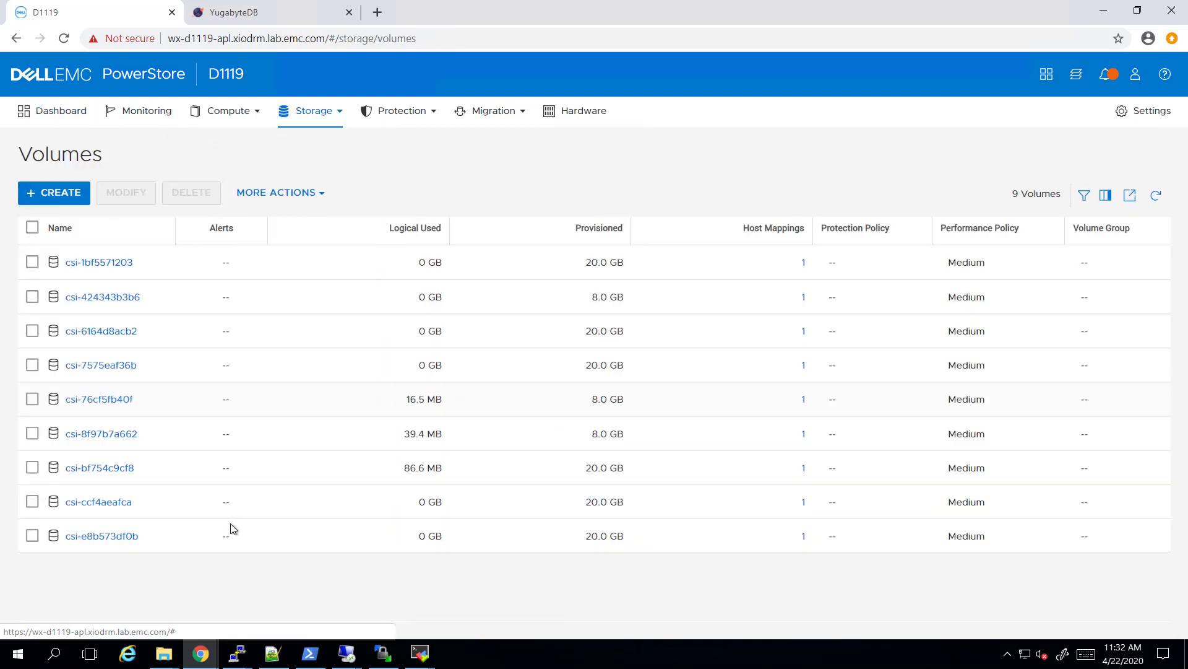
mouse_move(209, 529)
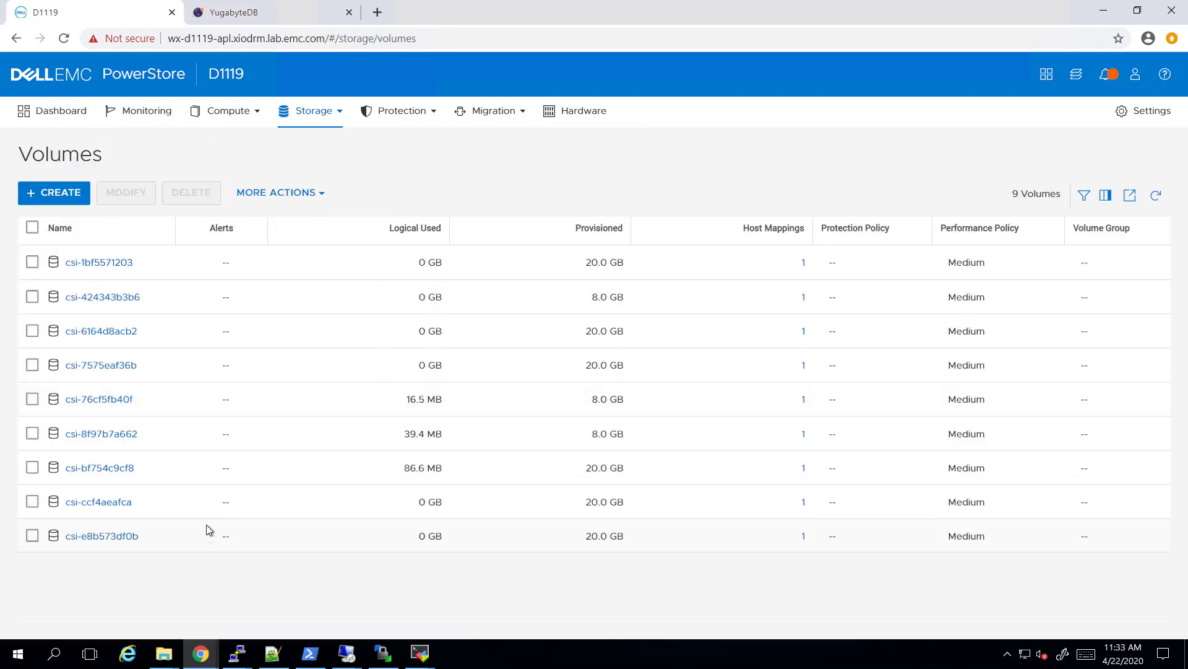
click(226, 110)
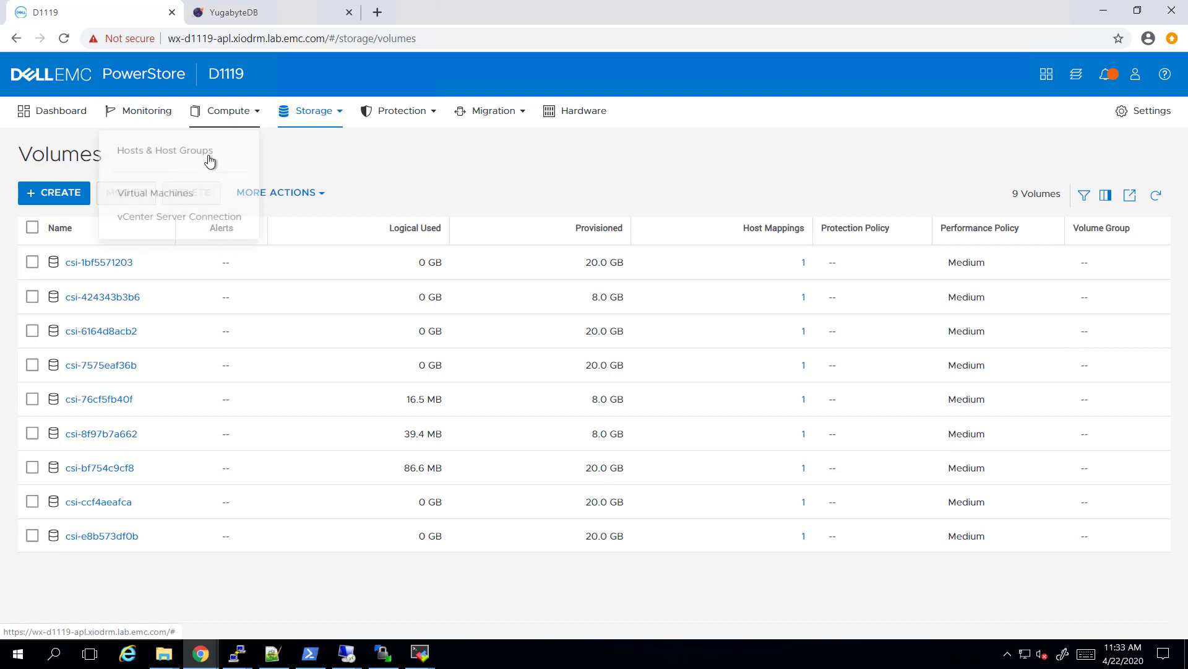
click(164, 149)
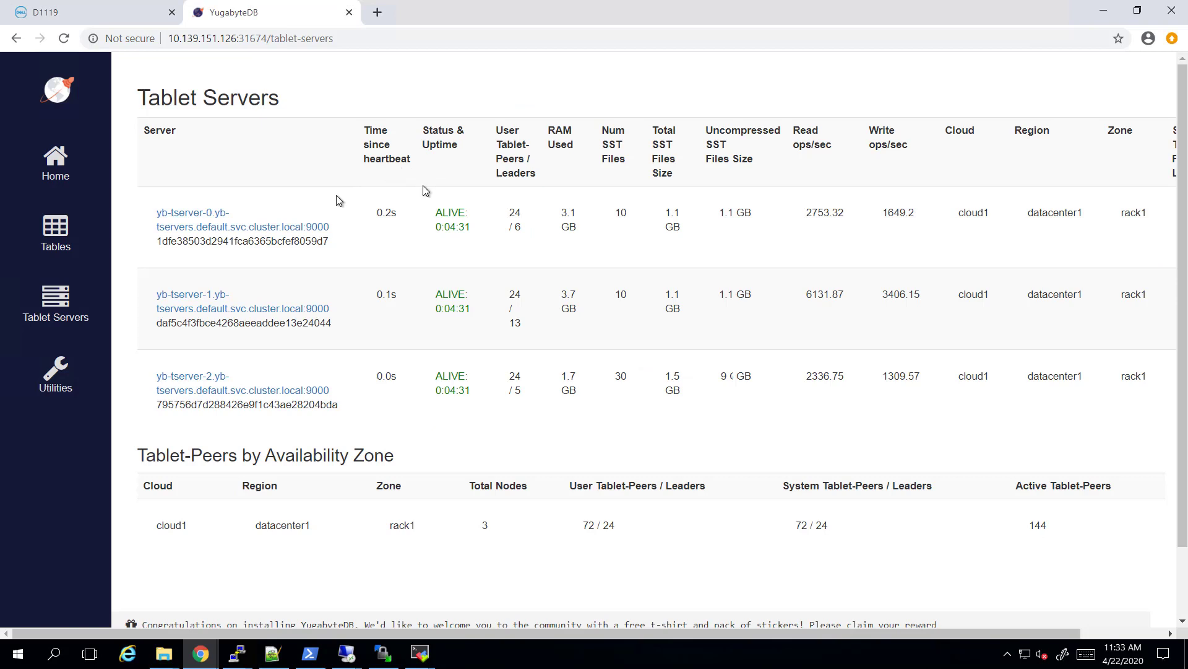
mouse_move(425, 244)
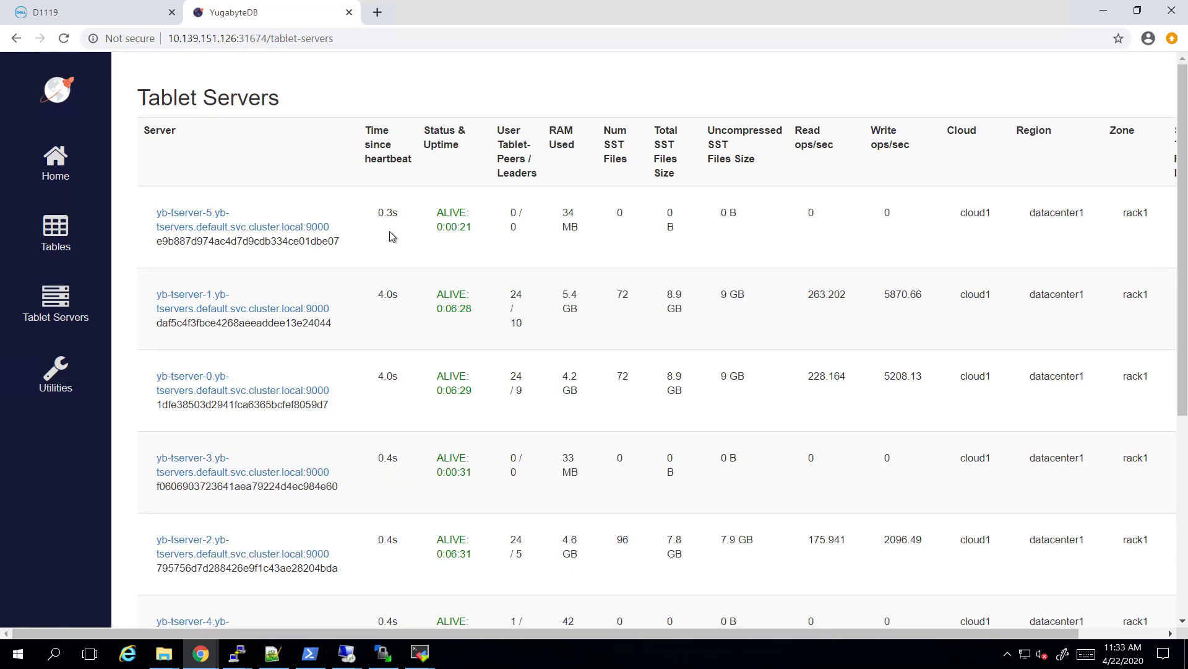
mouse_move(70, 457)
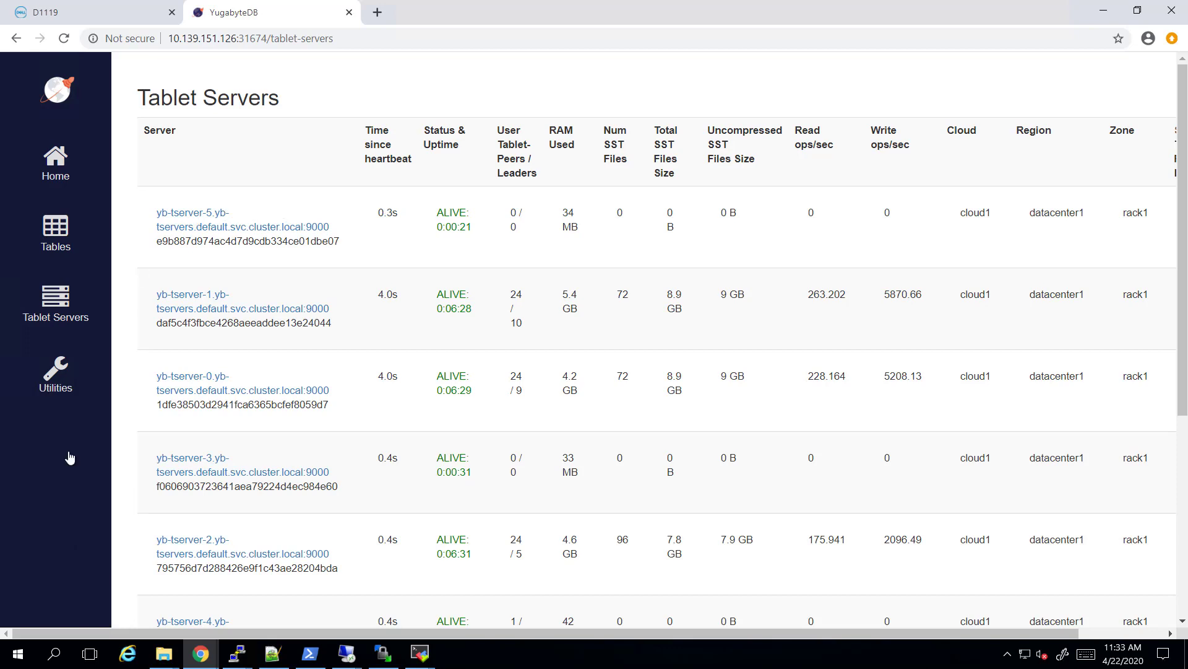
mouse_move(522, 310)
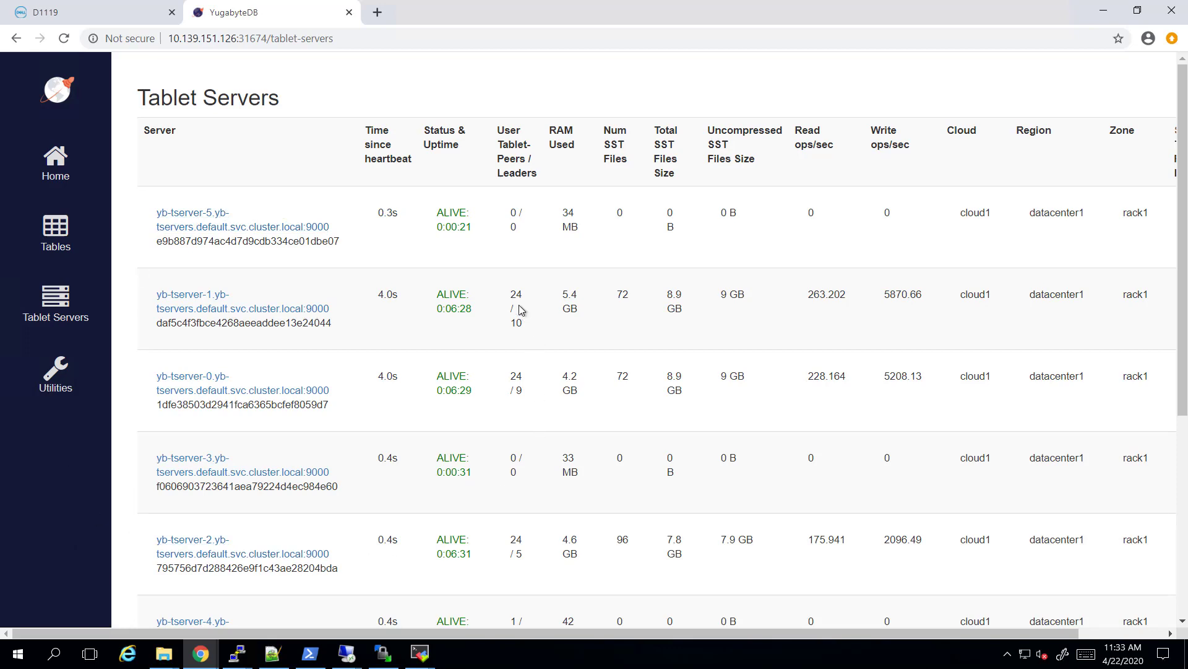
mouse_move(710, 372)
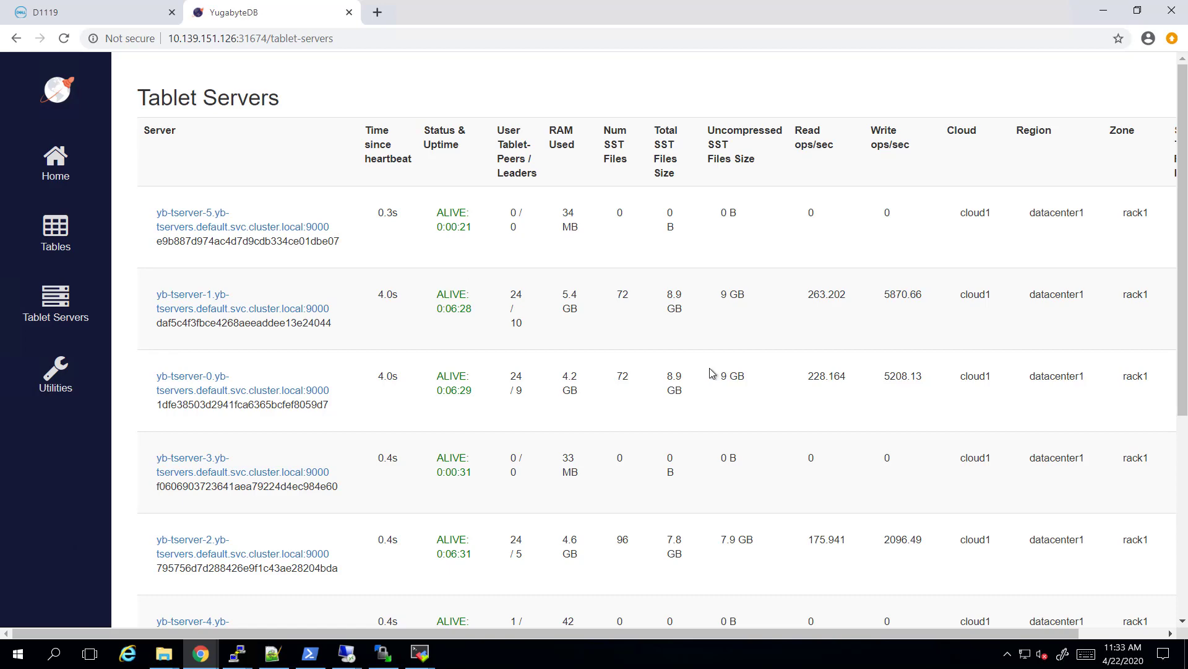
Scroll the Tablet Servers page to see all six ALIVE servers and Total Nodes 6.
scroll(down, 3)
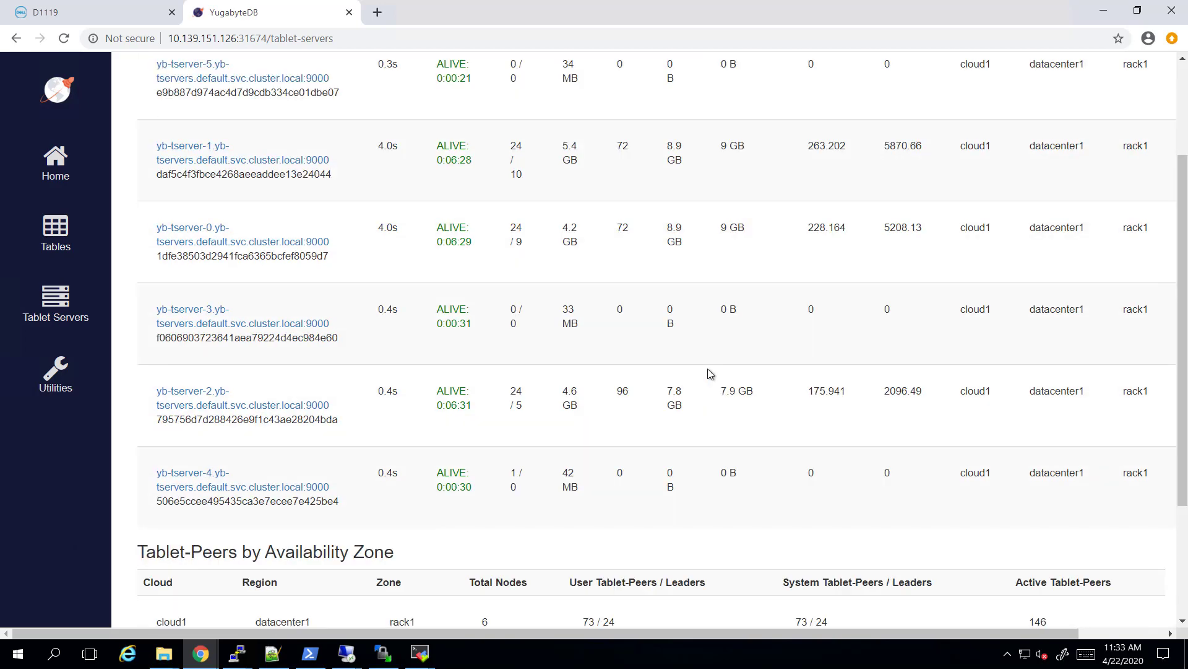
mouse_move(589, 277)
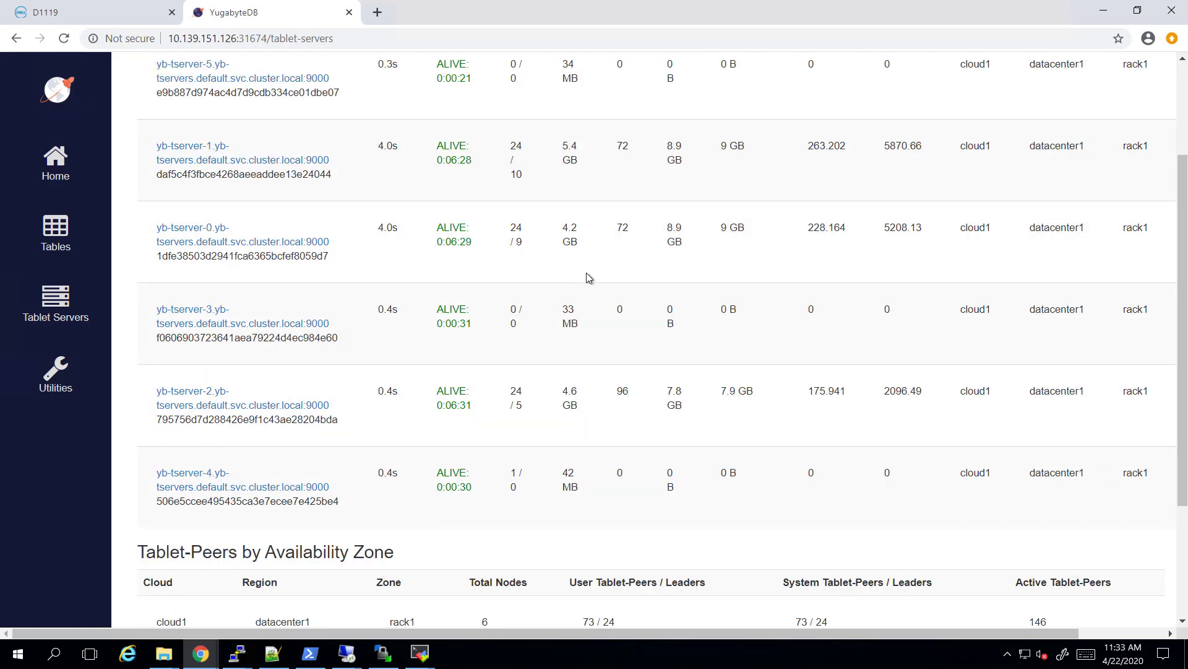
scroll(up, 3)
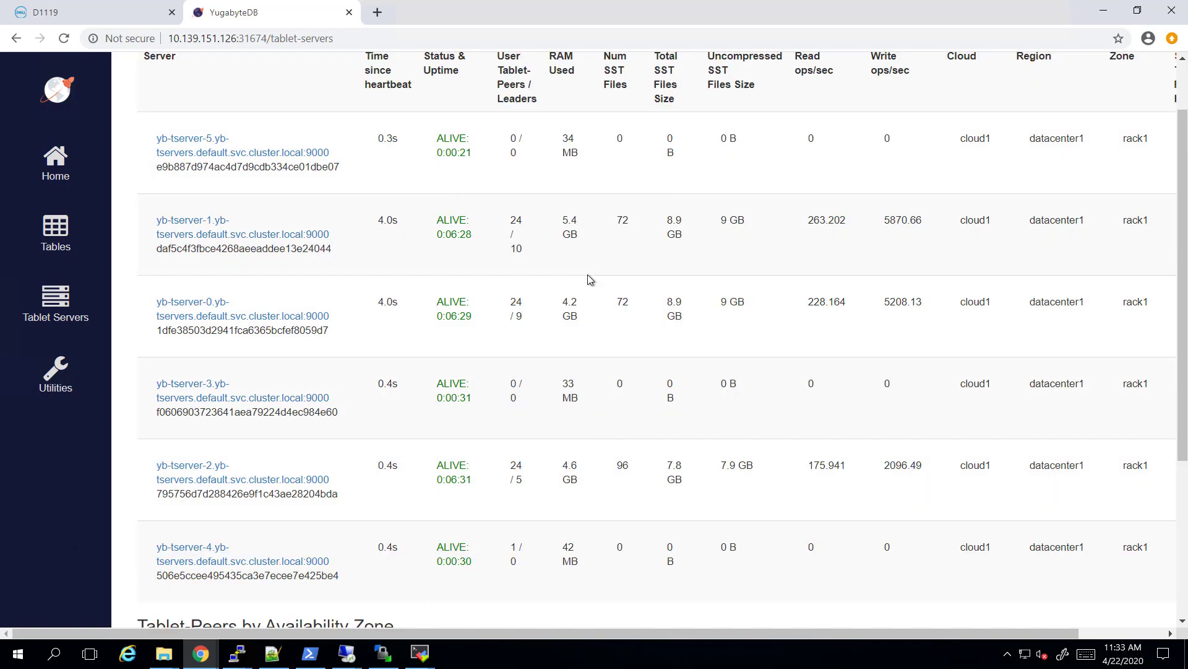